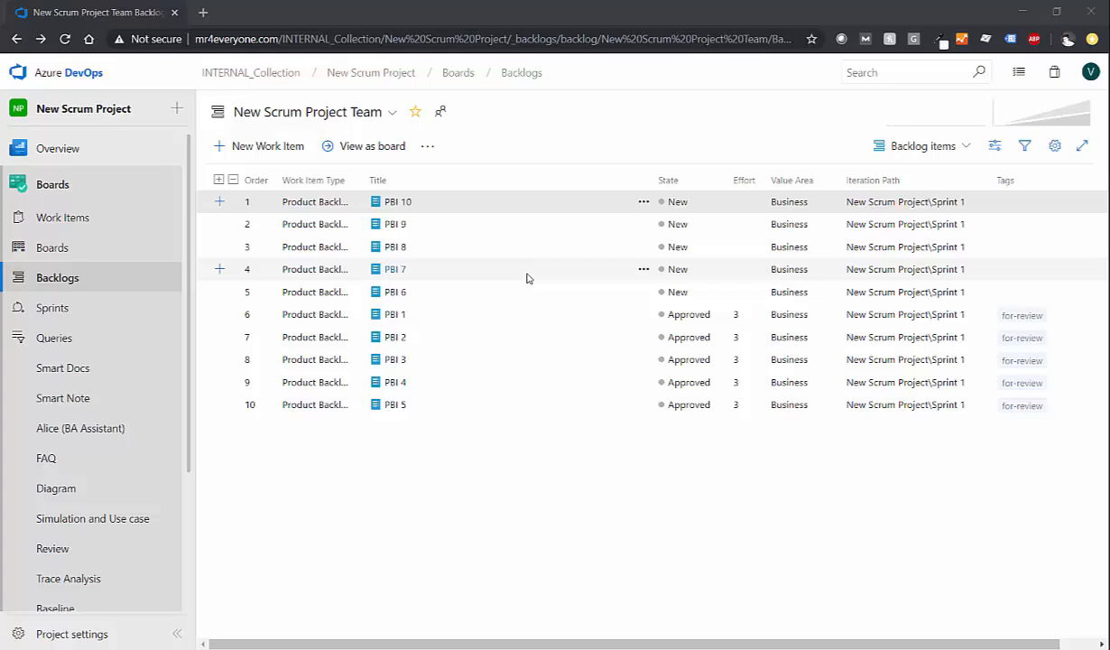
mouse_move(534, 269)
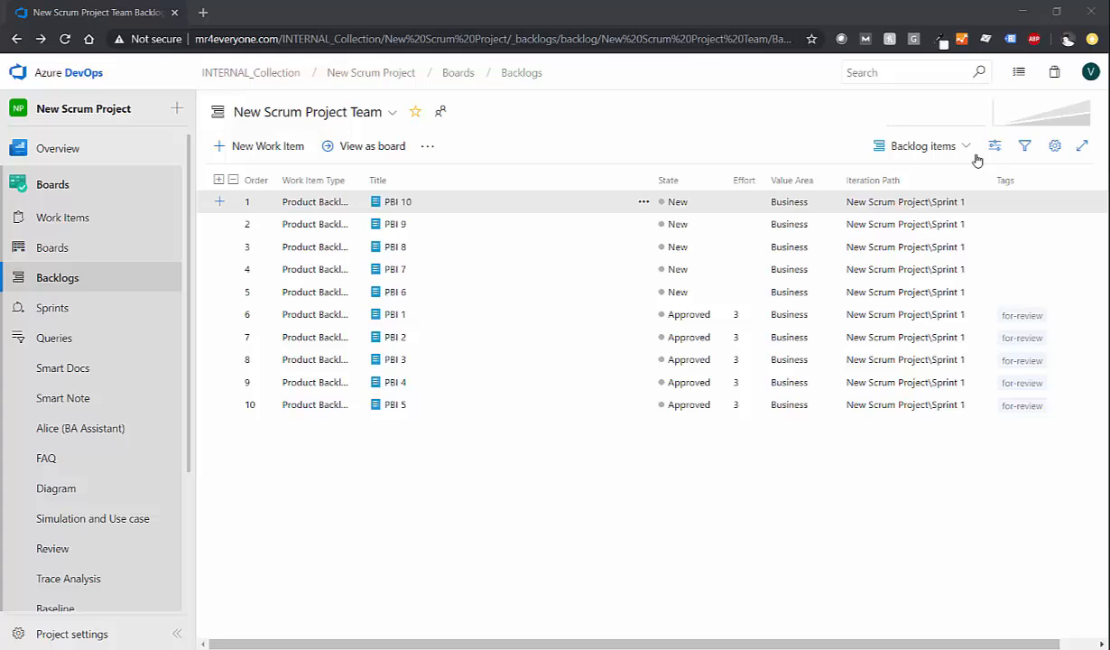
mouse_move(995, 145)
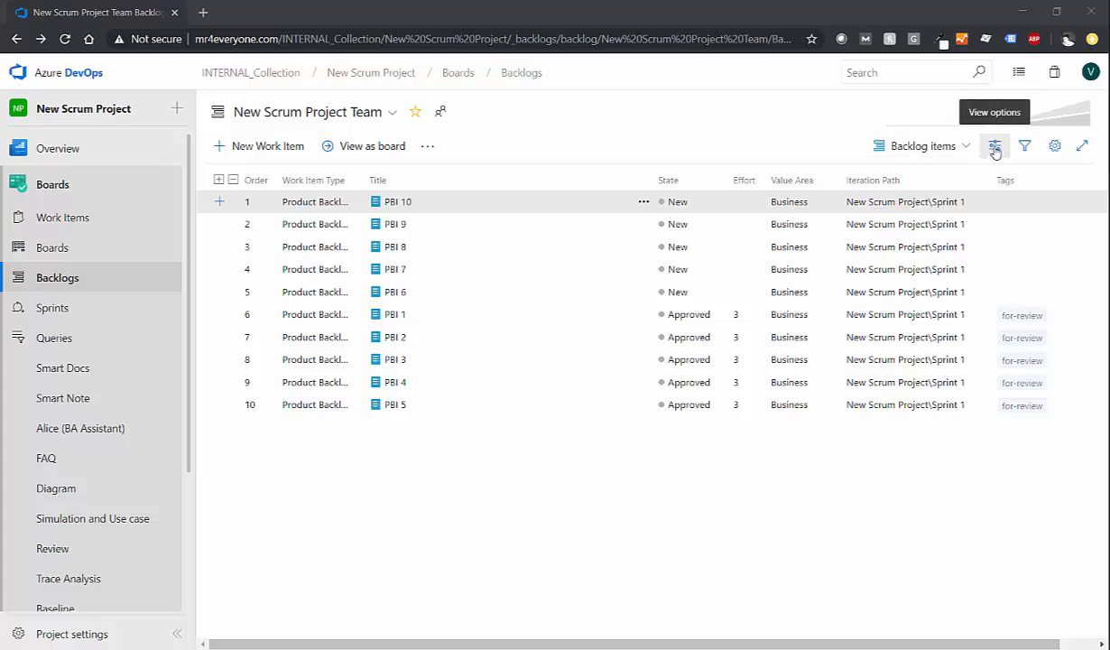
Step: Turn on the Planning side pane from the backlog View options
click(992, 144)
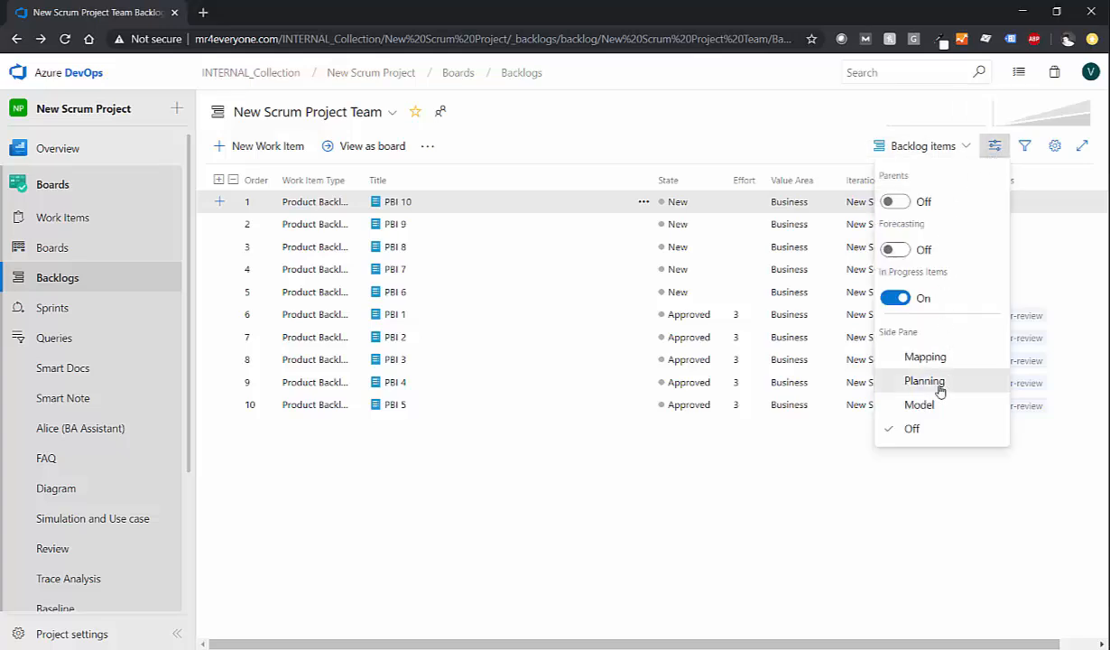
click(924, 379)
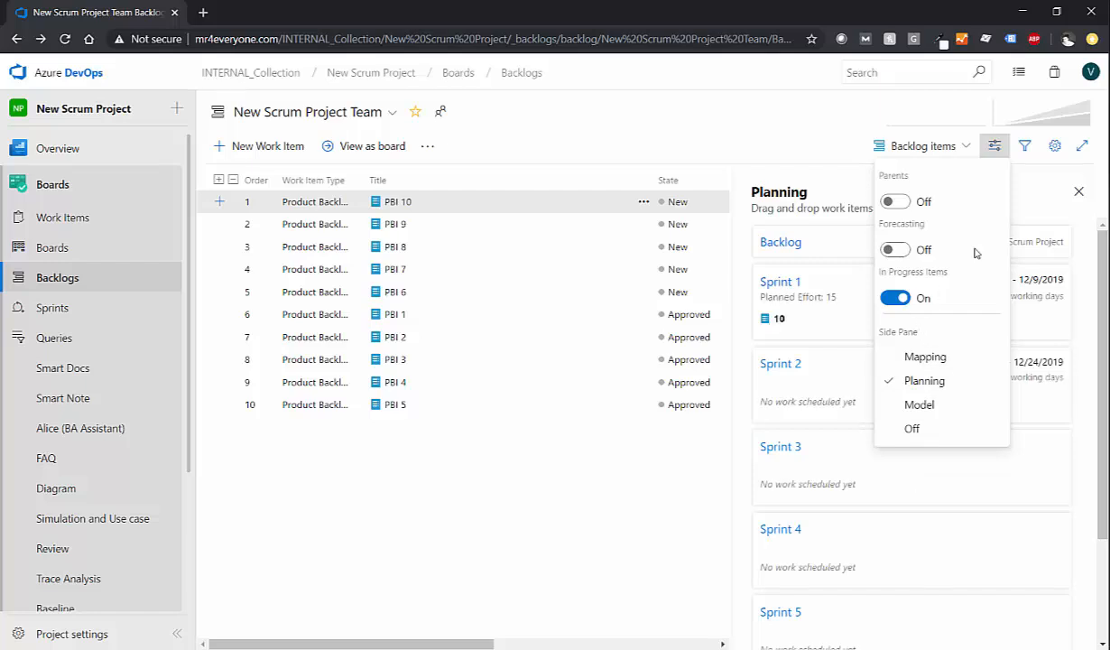
click(995, 144)
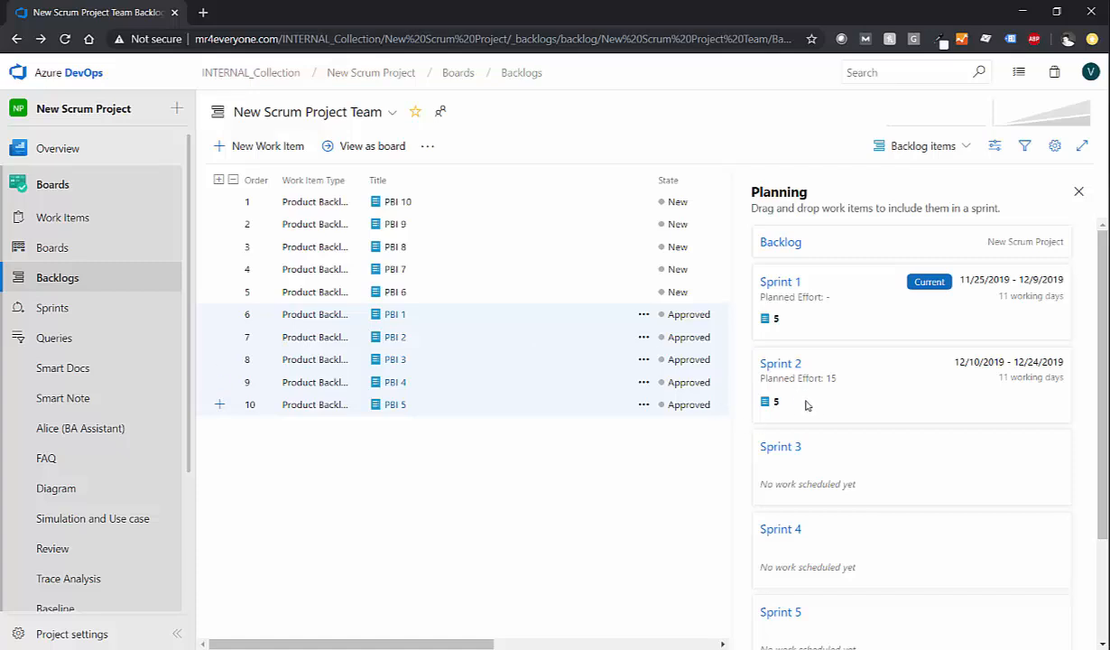
mouse_move(765, 317)
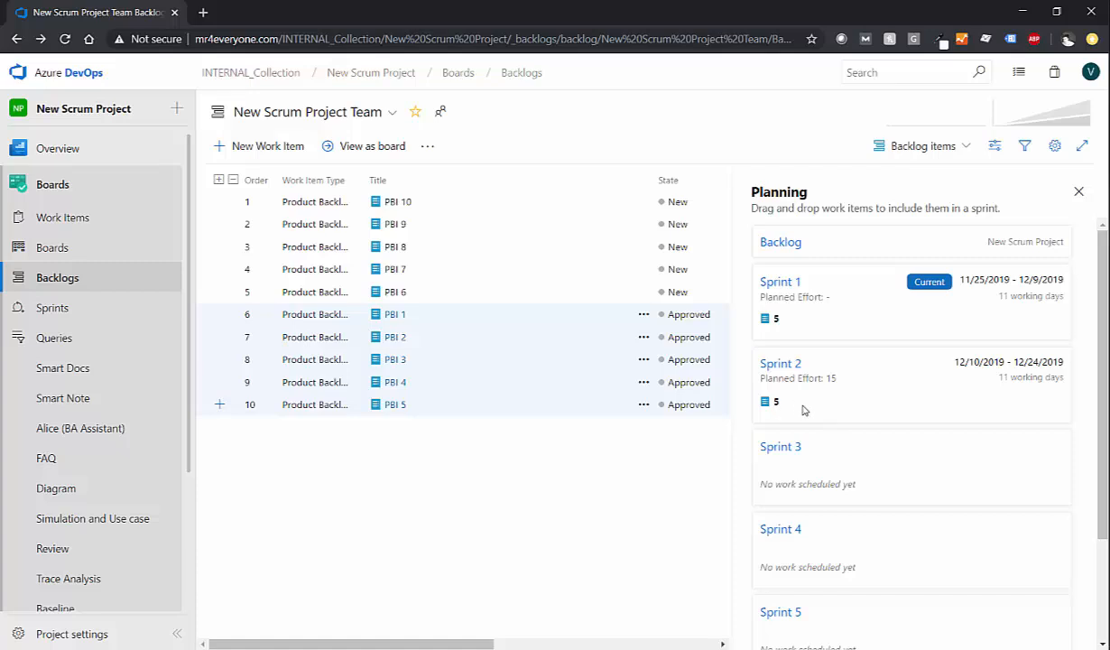
mouse_move(563, 321)
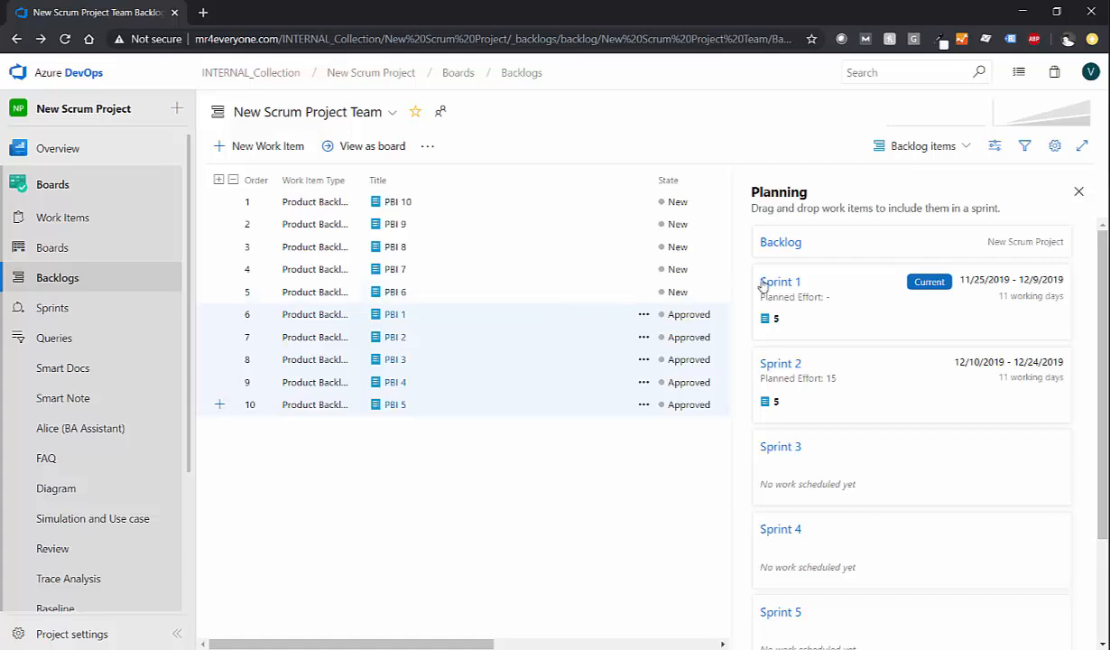
Step: Go to Sprint 1's backlog, discard a blank new task under PBI 10, and switch to its Taskboard
click(53, 306)
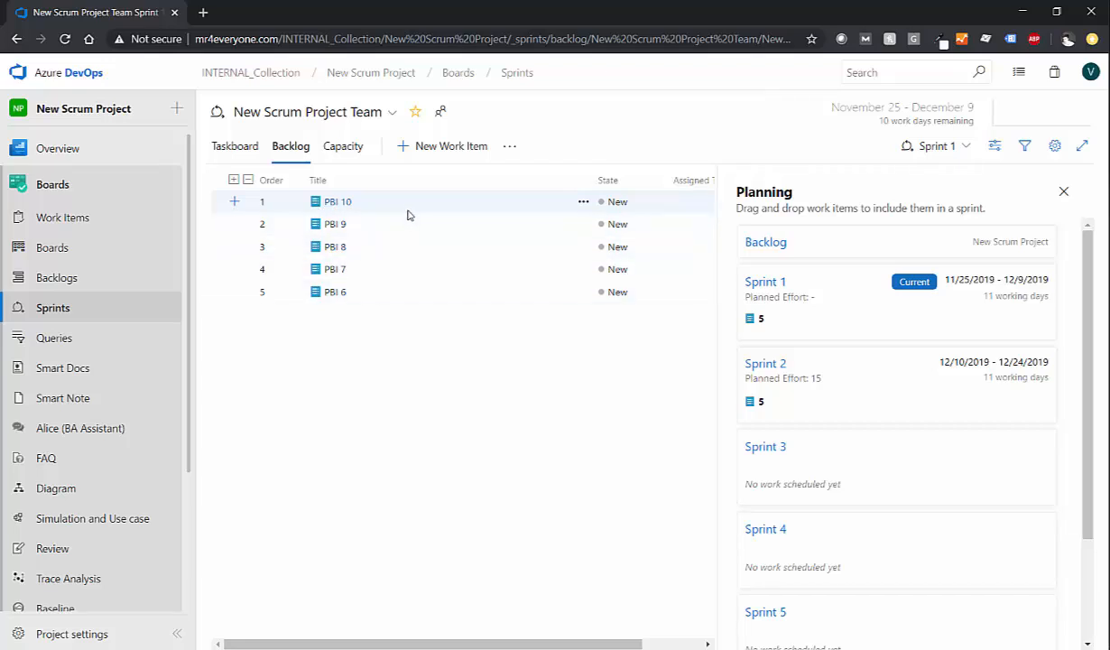
mouse_move(406, 213)
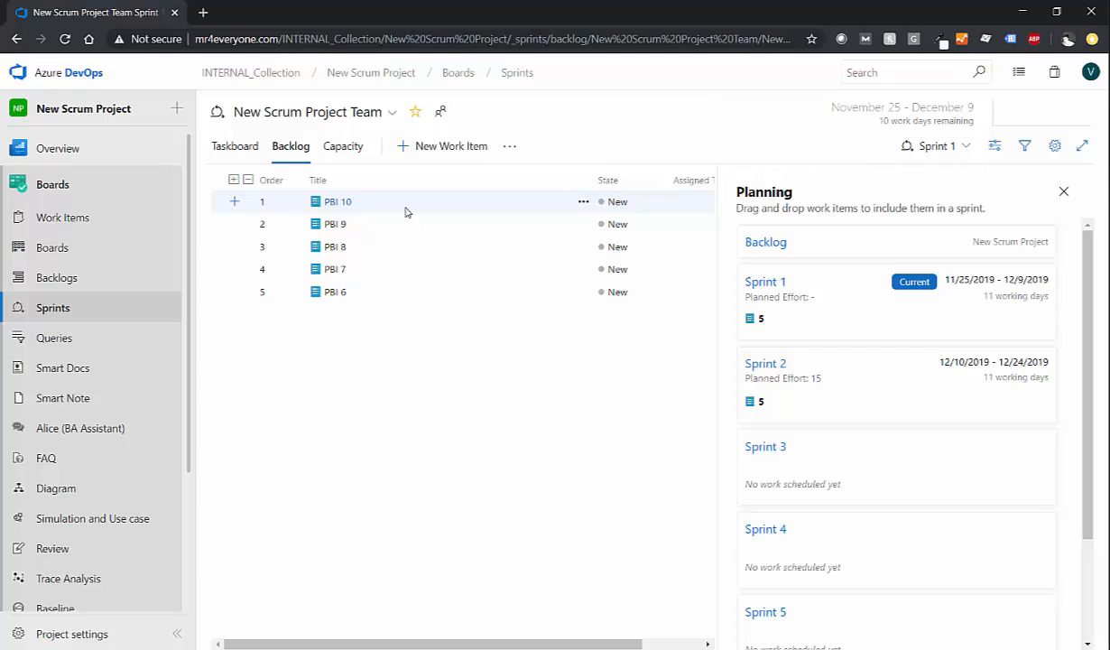
mouse_move(358, 269)
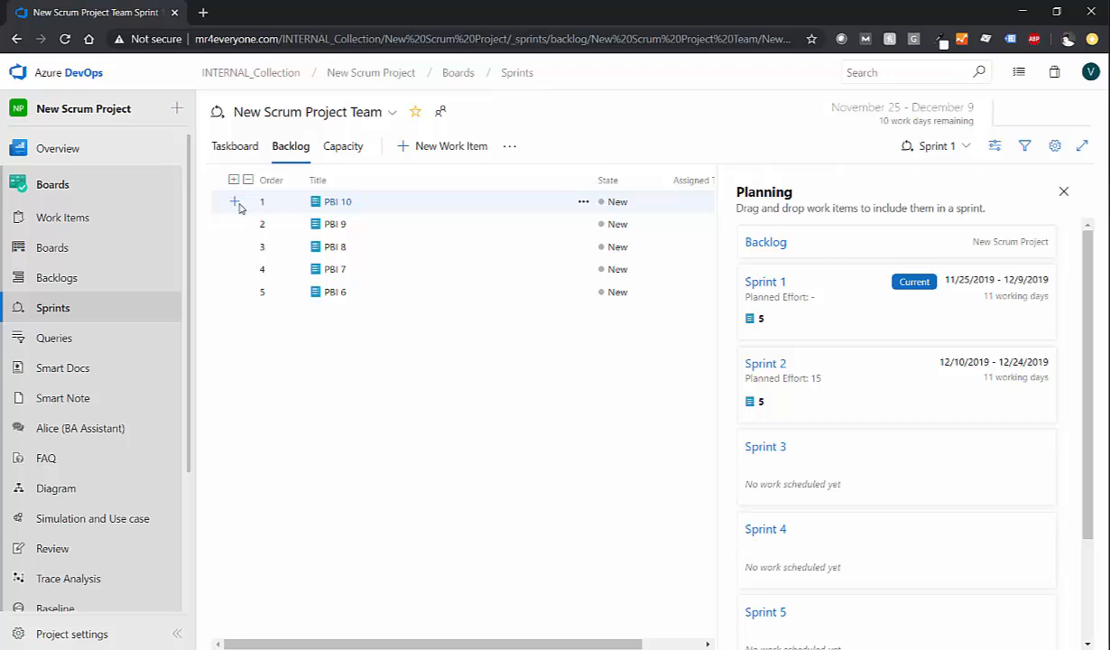
click(235, 202)
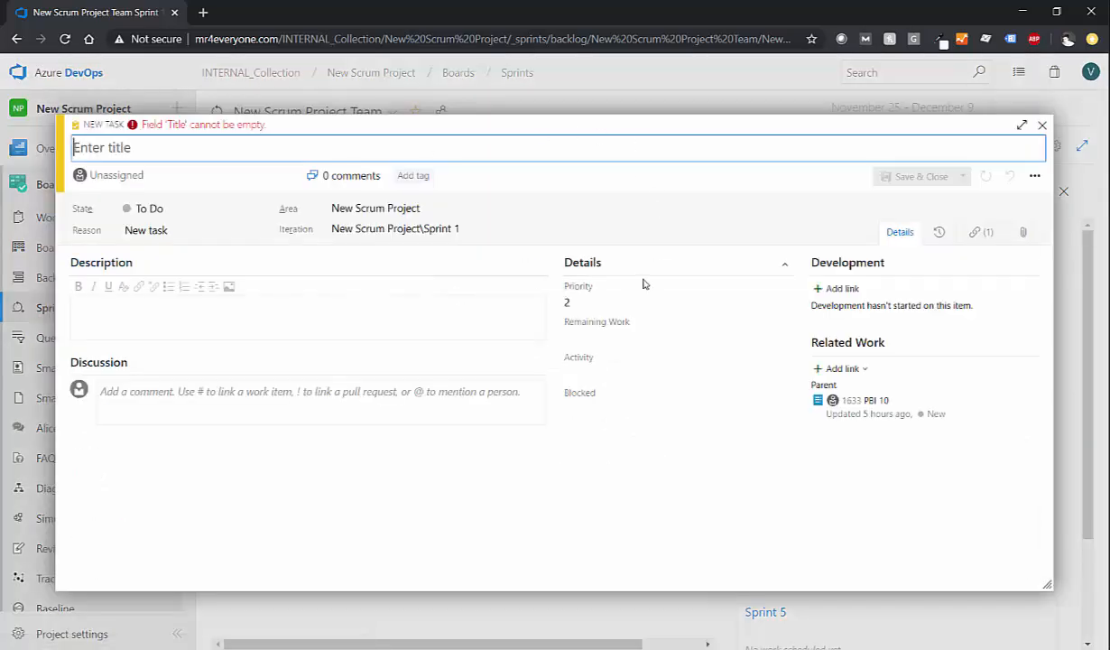
click(1043, 125)
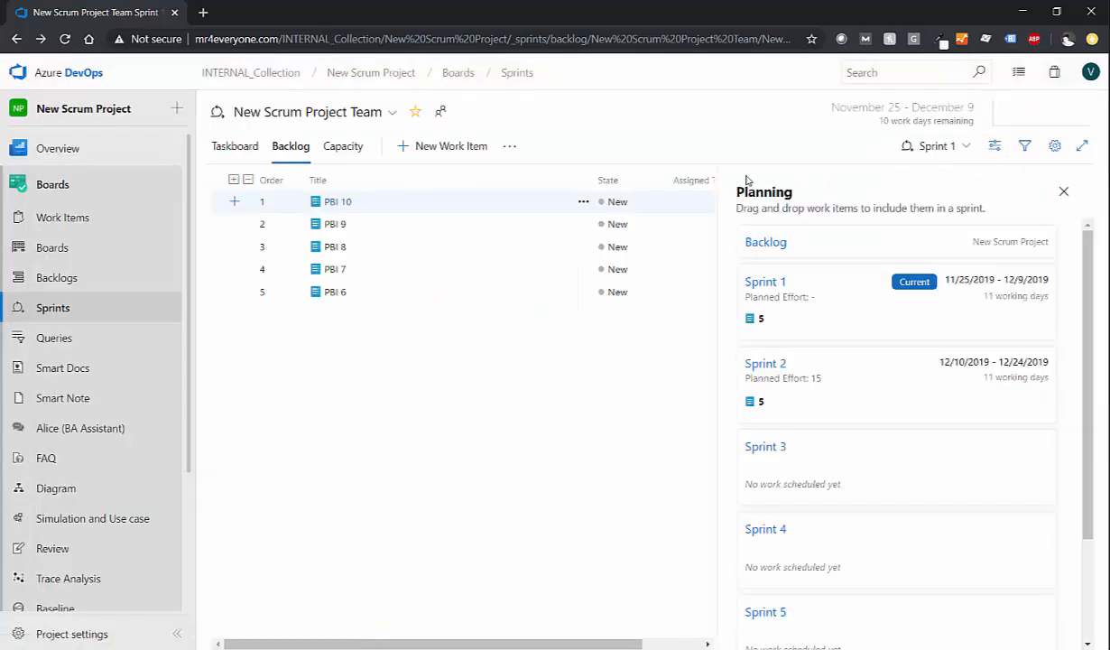
click(235, 145)
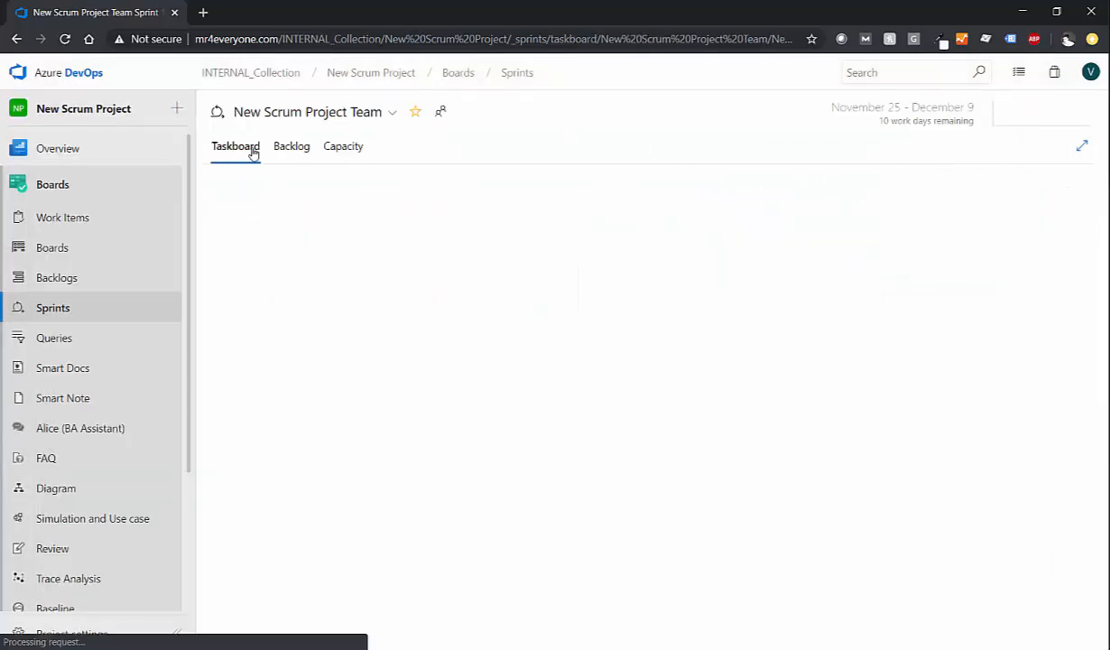
click(234, 145)
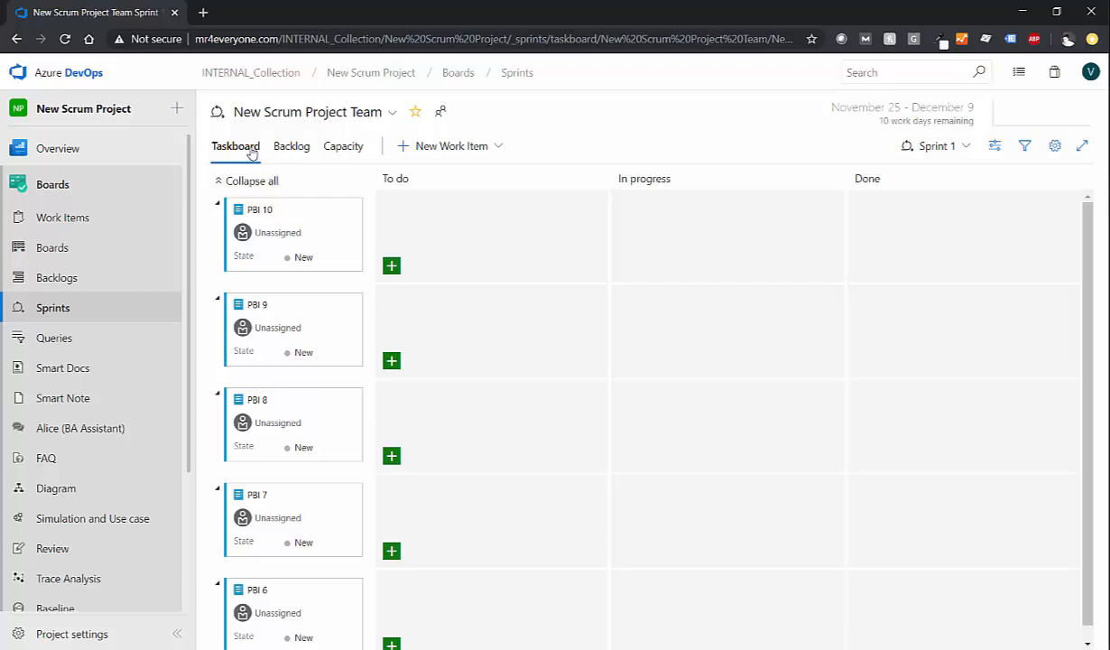
mouse_move(305, 207)
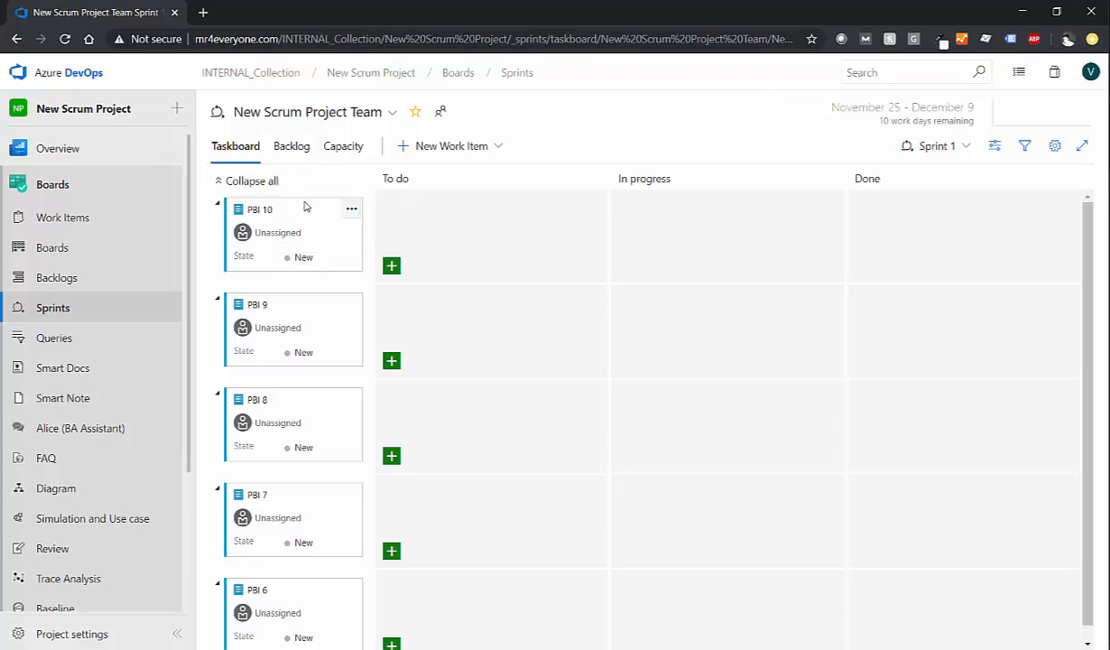
mouse_move(282, 303)
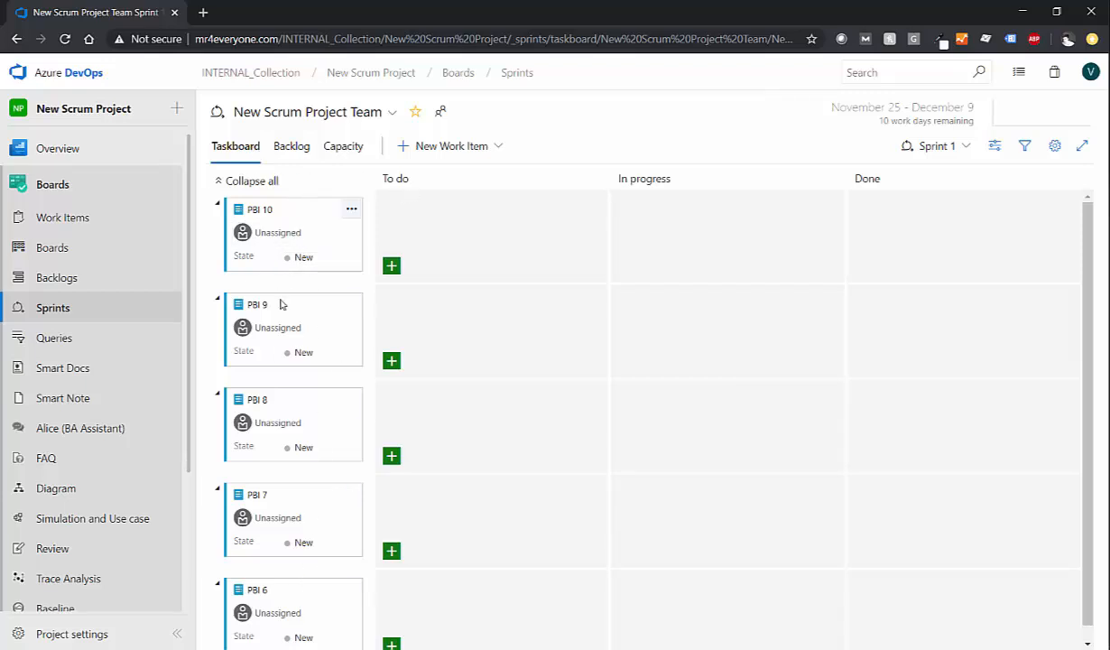
click(317, 256)
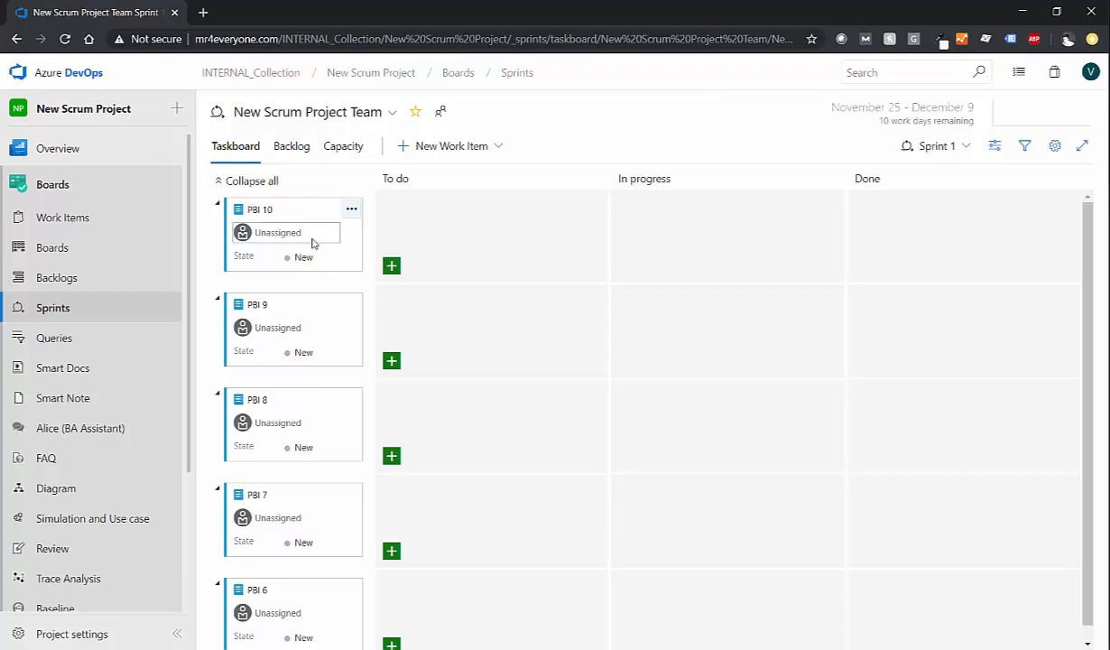
click(993, 145)
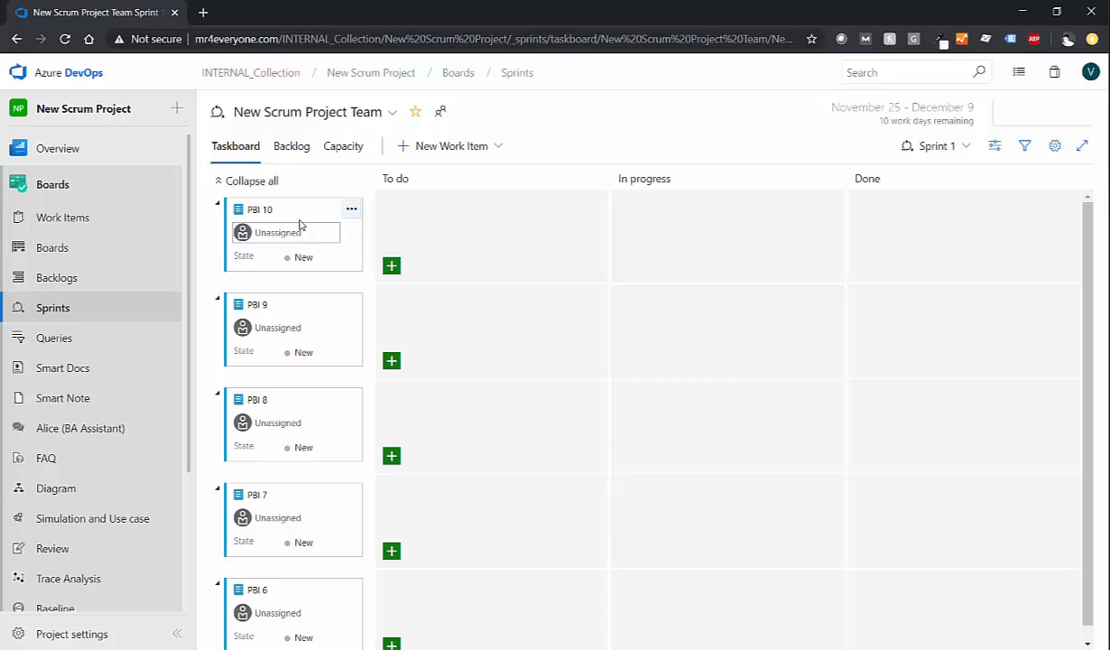
mouse_move(303, 249)
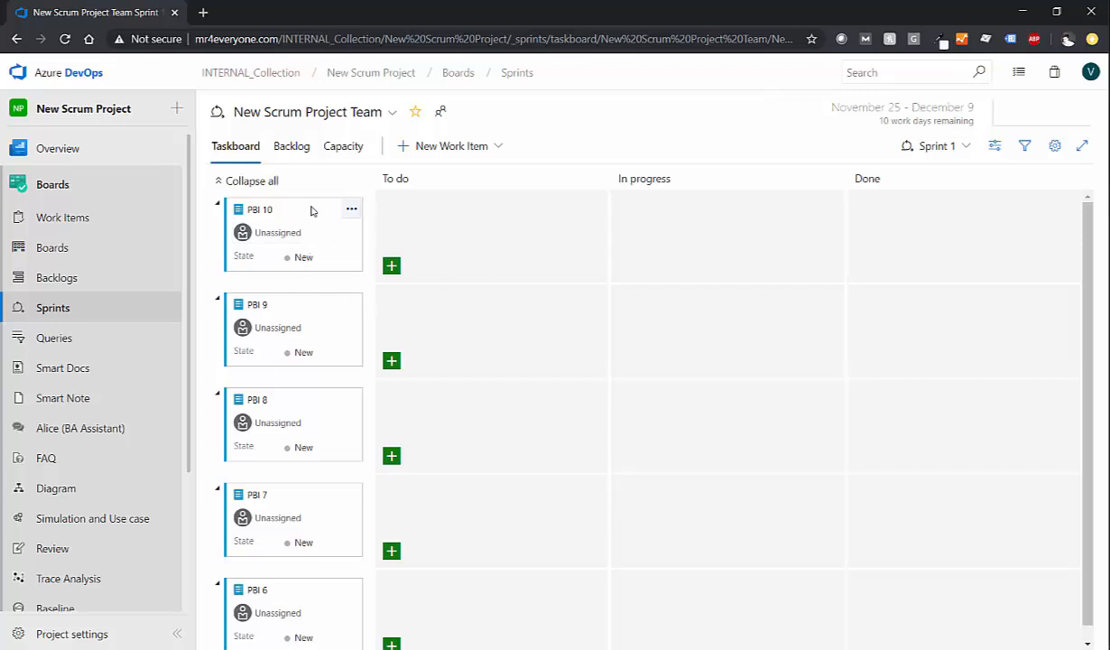
mouse_move(506, 219)
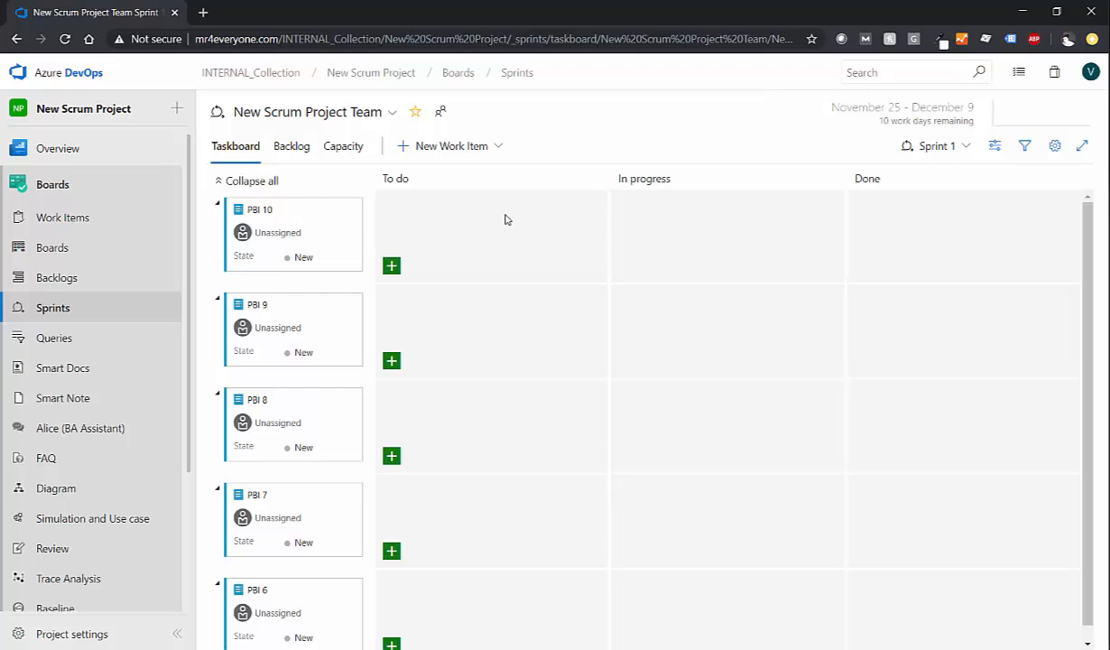
Step: Assign the PBI 10 card on the Sprint 1 taskboard to vitsadmin
click(278, 233)
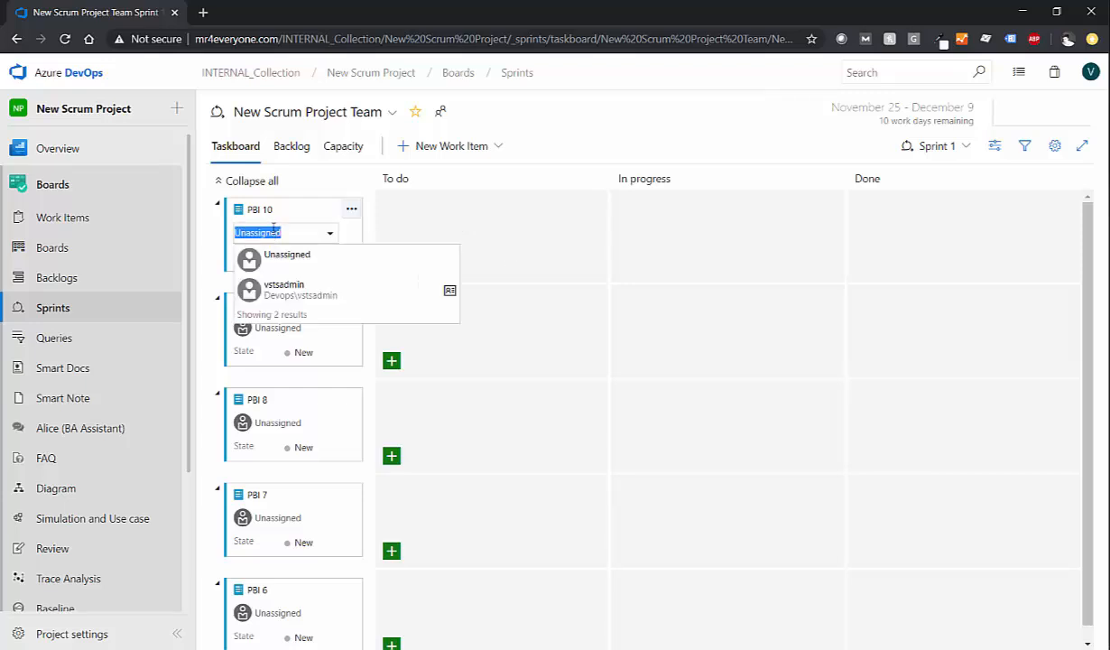
click(284, 289)
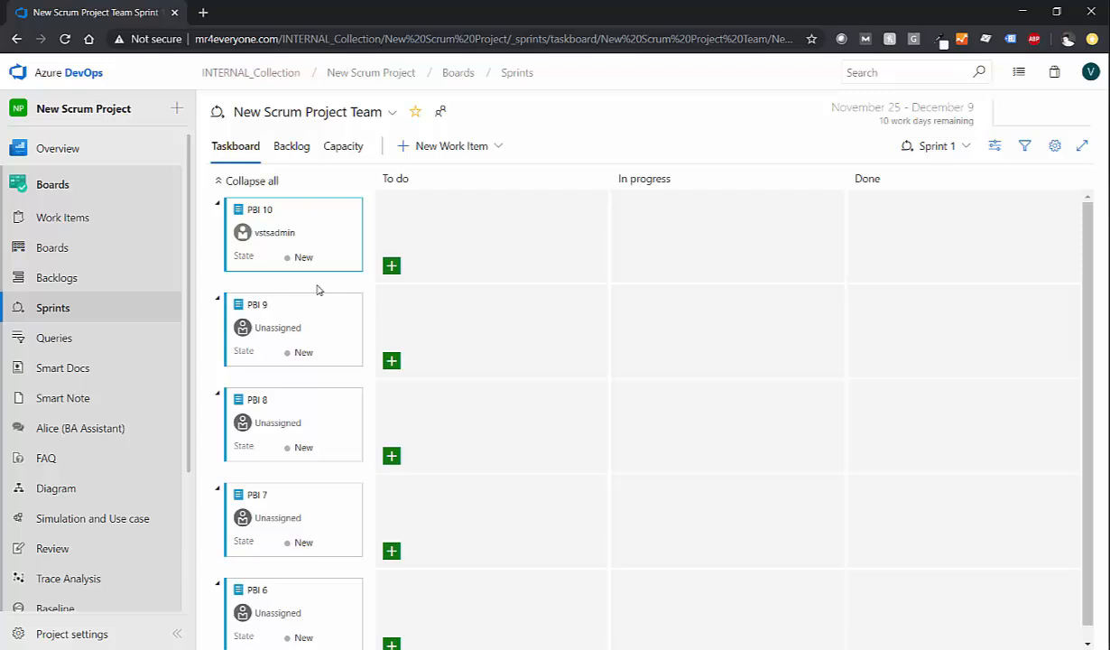
mouse_move(296, 260)
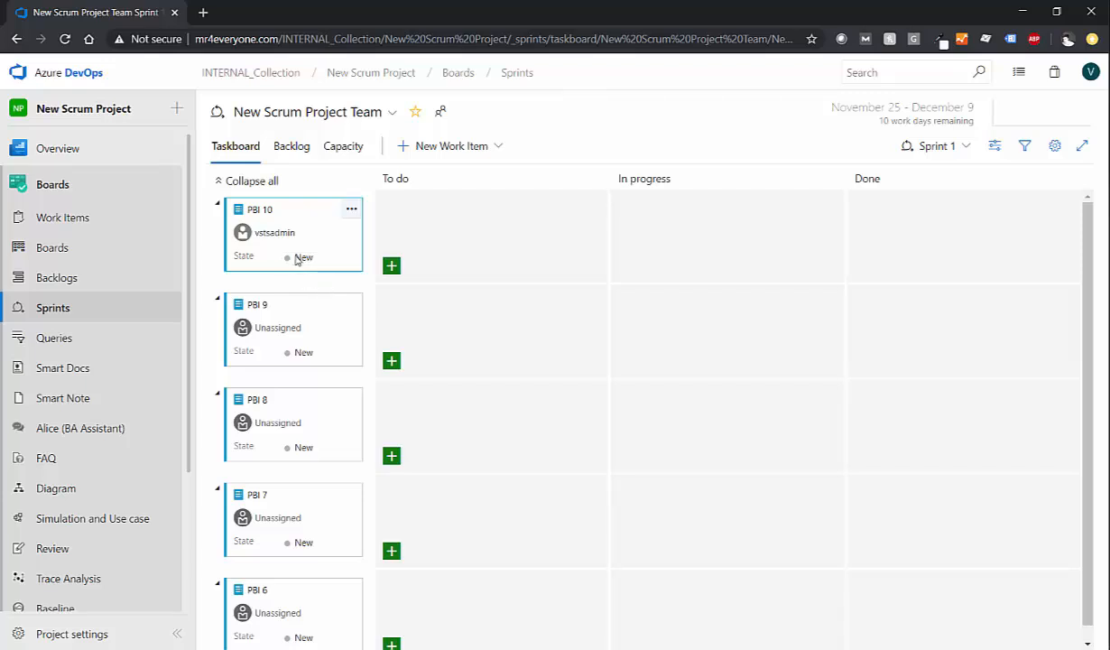
click(303, 256)
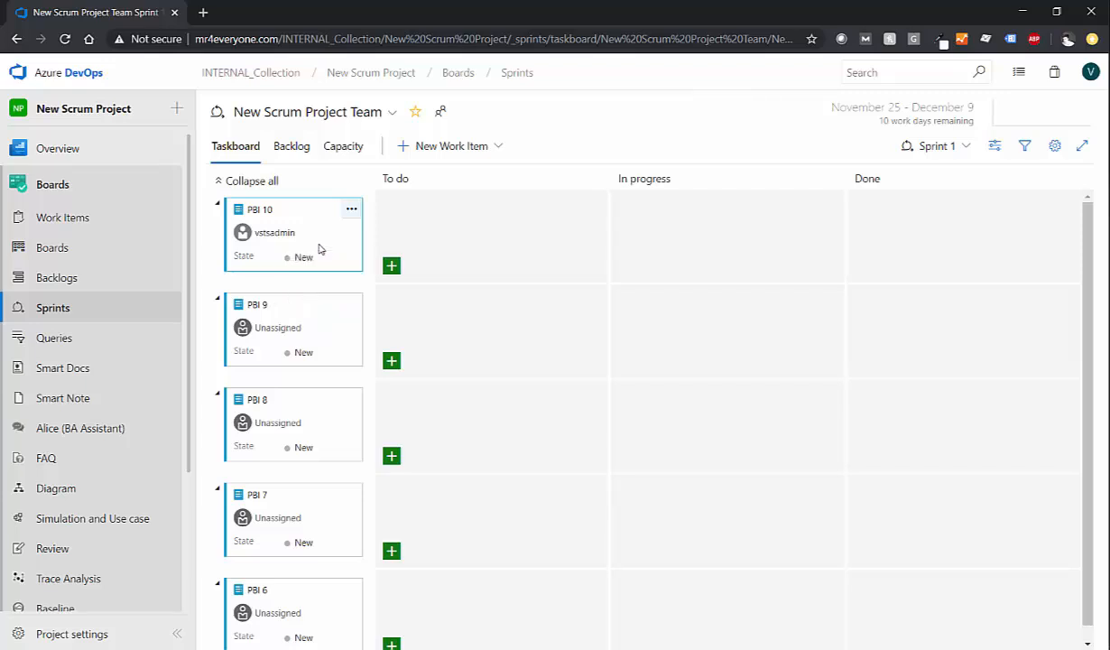
click(275, 233)
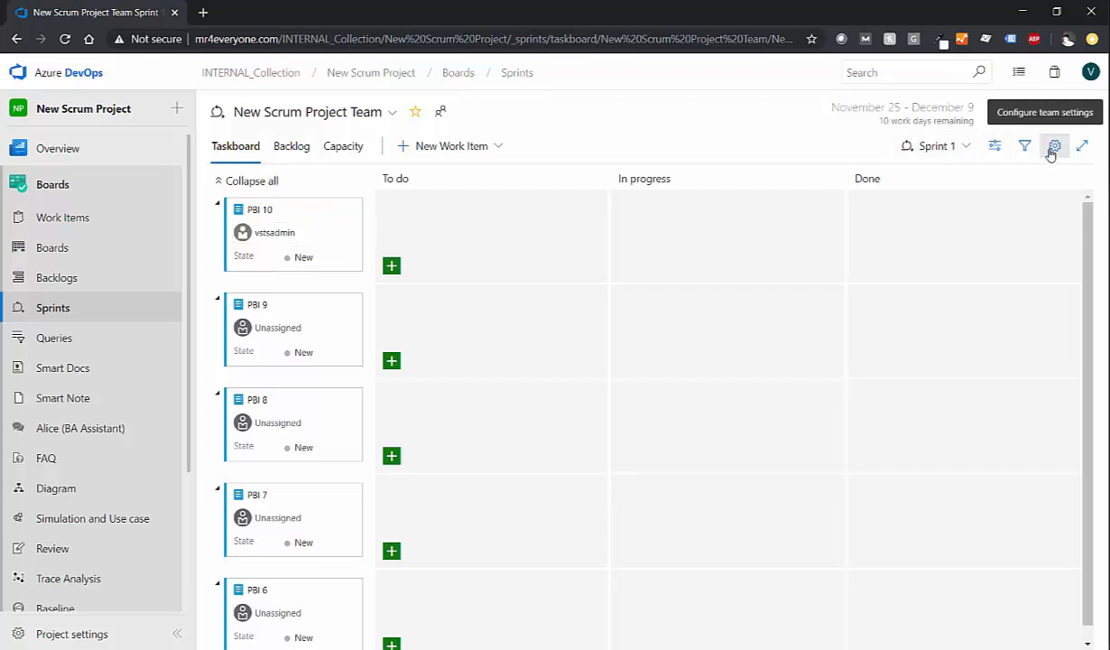
click(1054, 145)
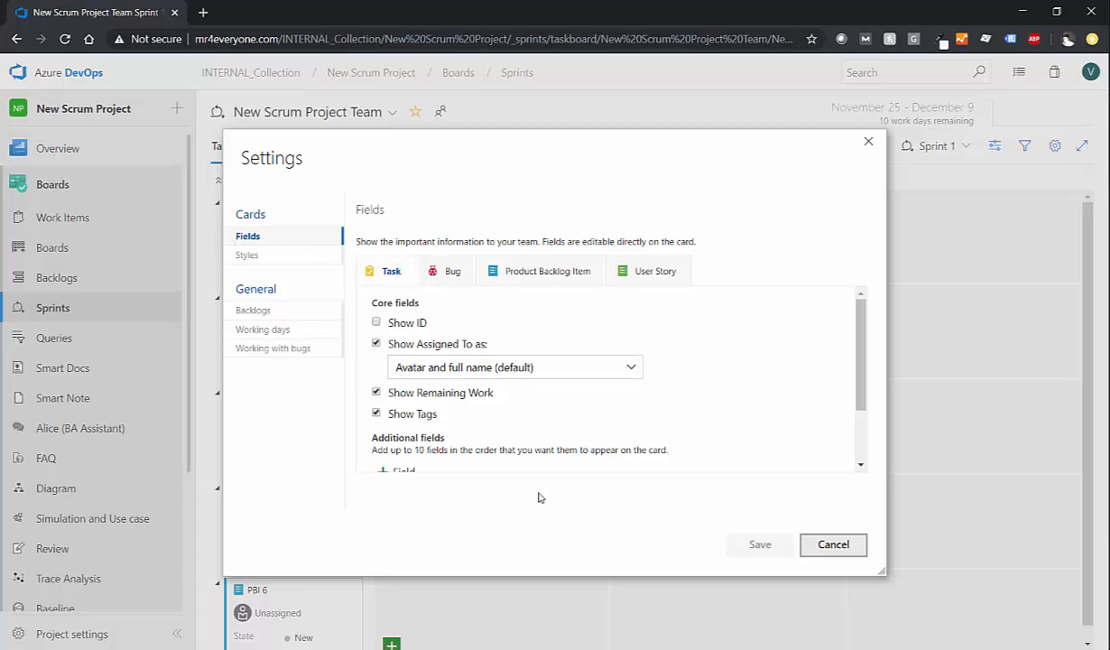
scroll(down, 3)
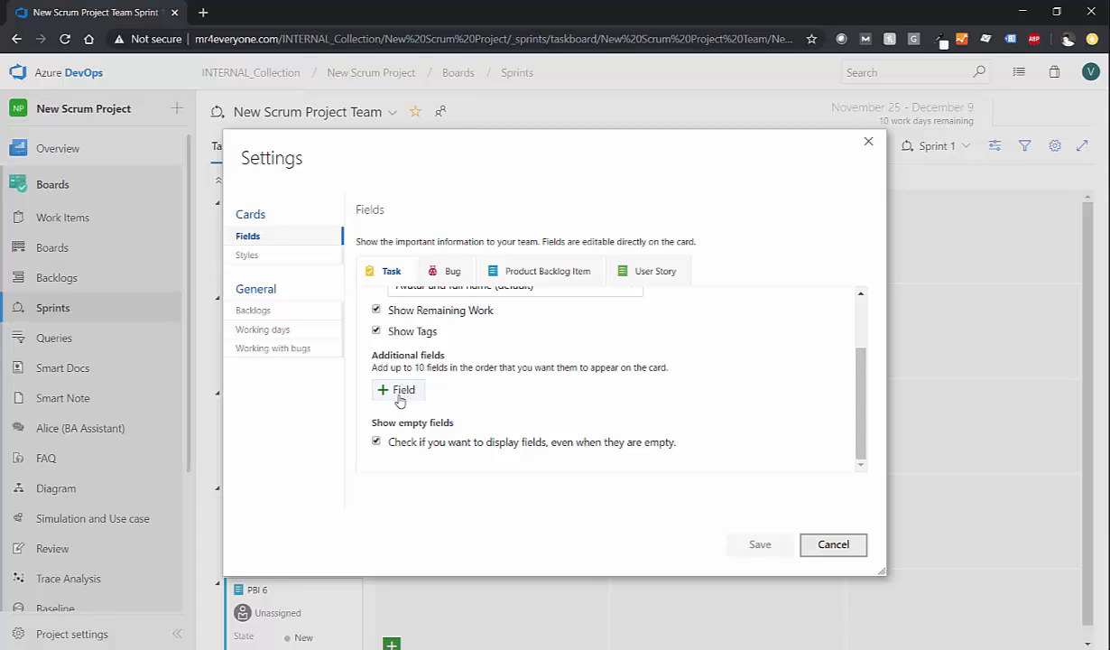
click(832, 545)
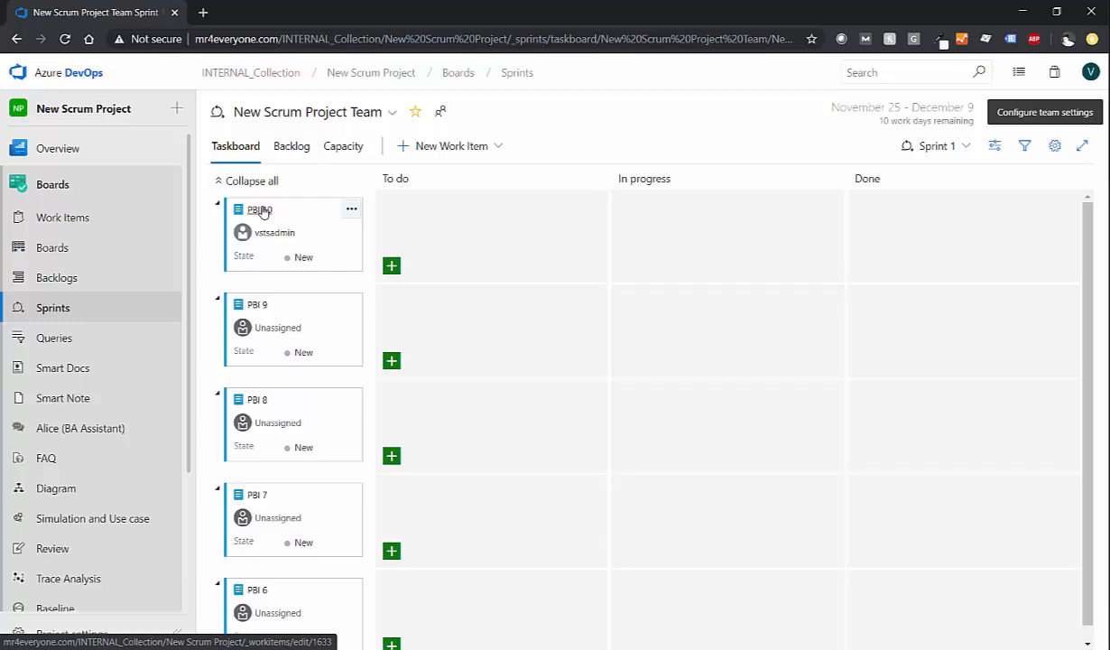
Step: View PBI 10's work item form and close it unchanged
click(257, 210)
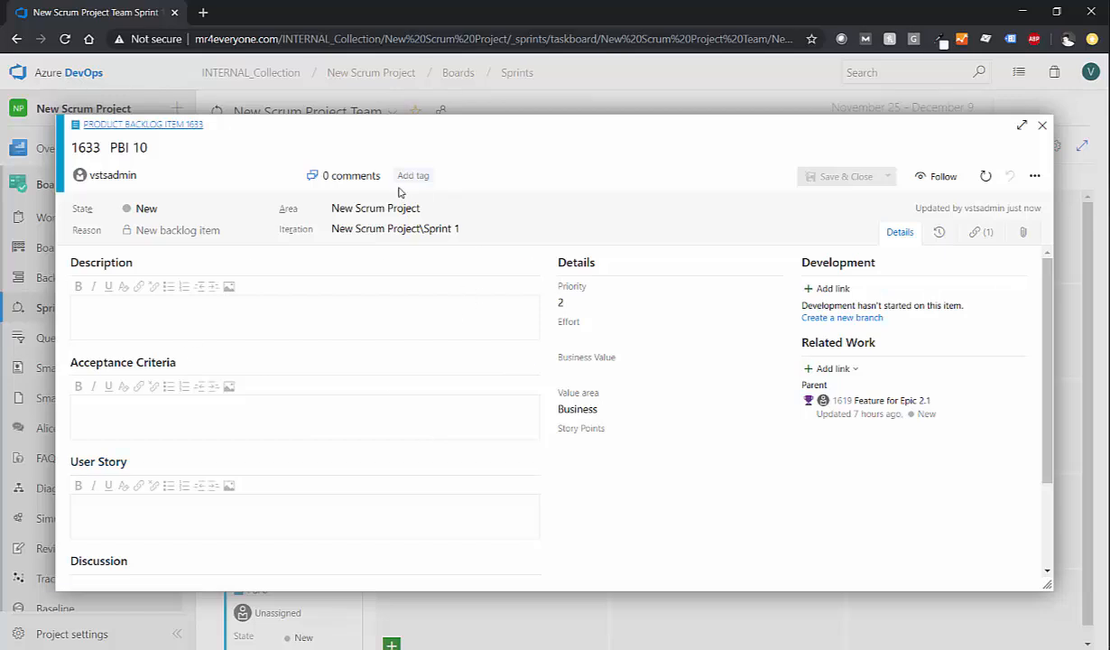
mouse_move(402, 192)
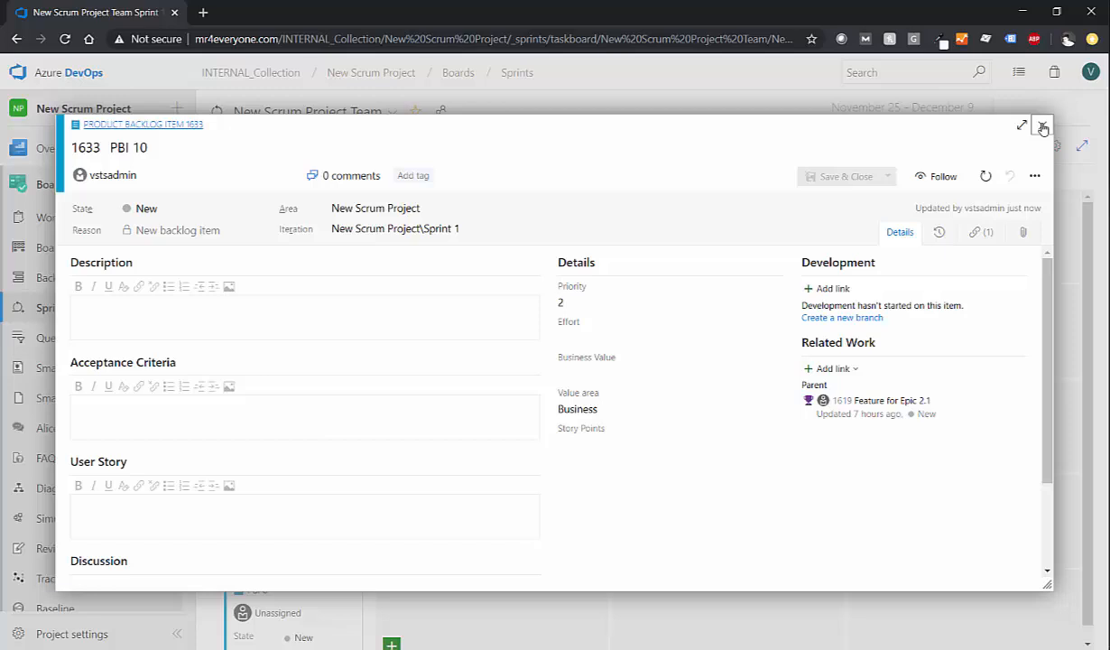
click(1044, 125)
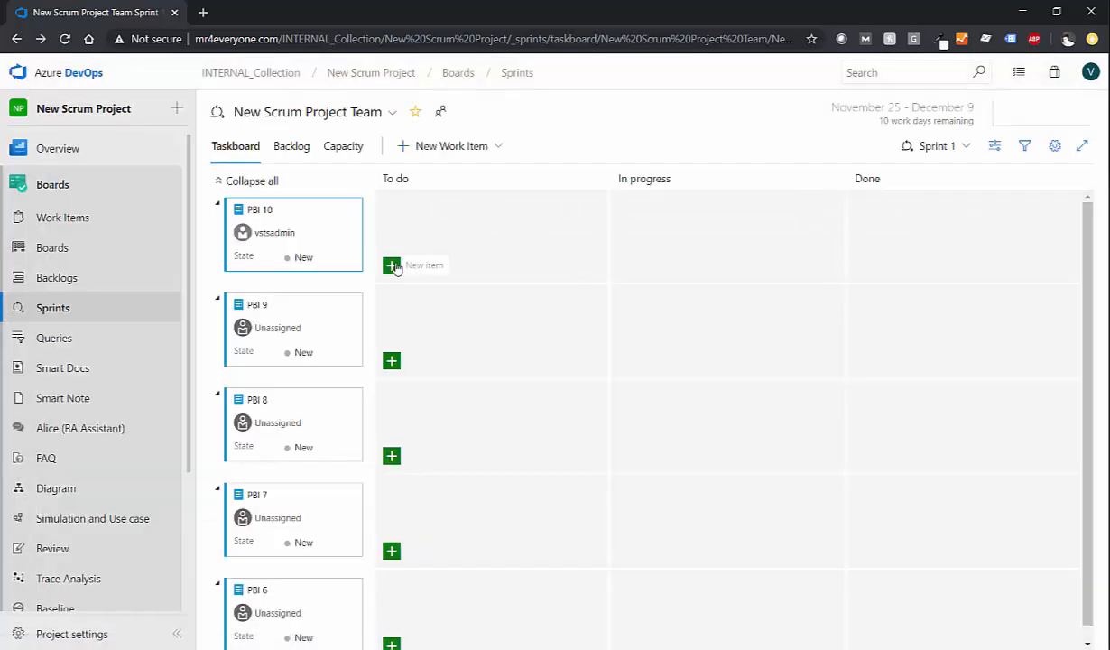
Step: Add Task 1 under PBI 10 in To do, check its parent in the details, and close it
click(390, 263)
text(Task 1)
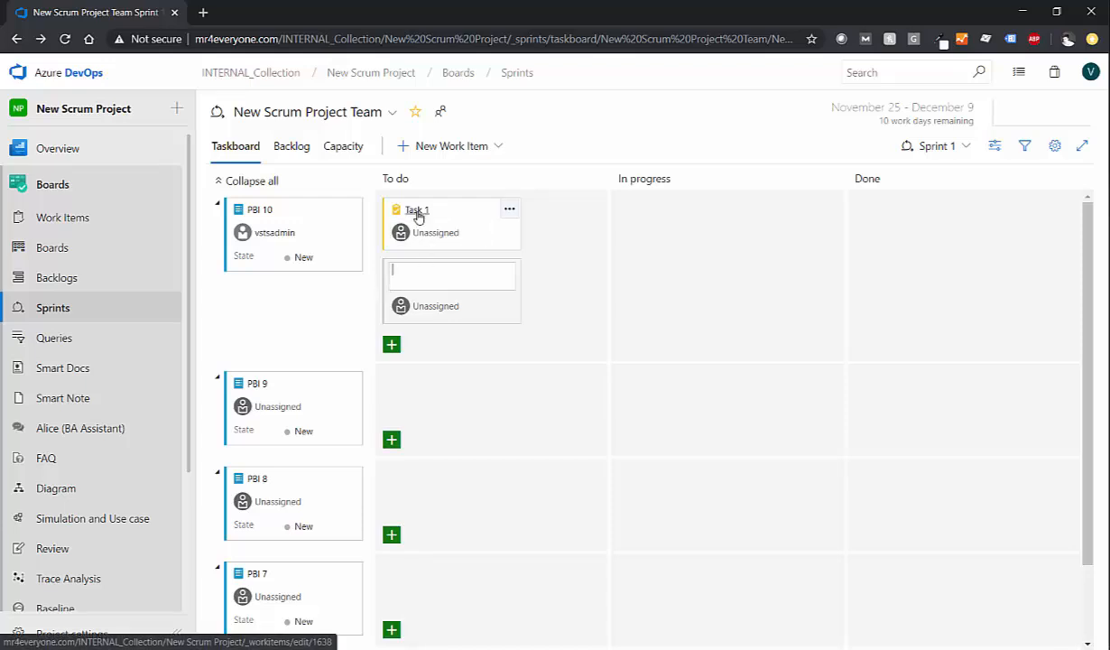
click(417, 210)
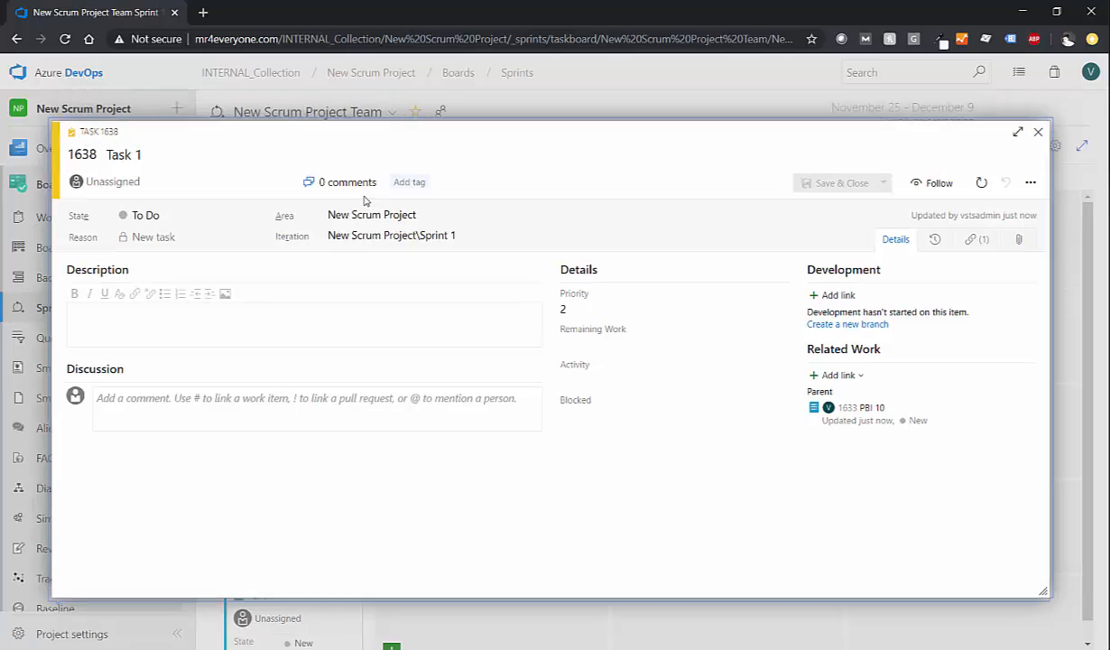
mouse_move(177, 210)
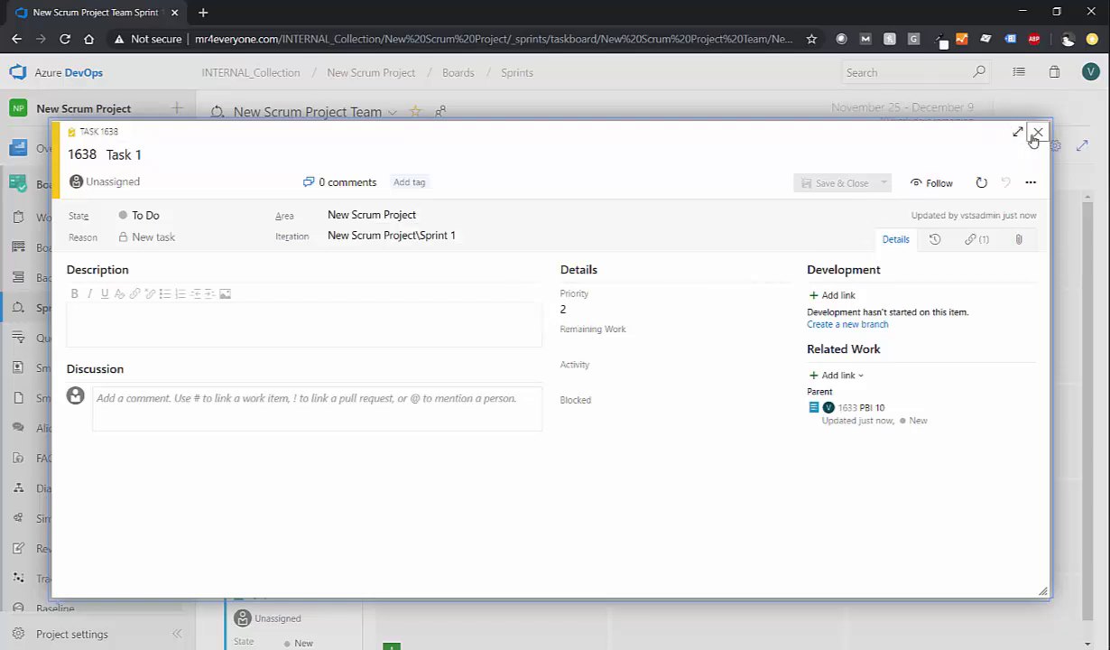
click(1036, 133)
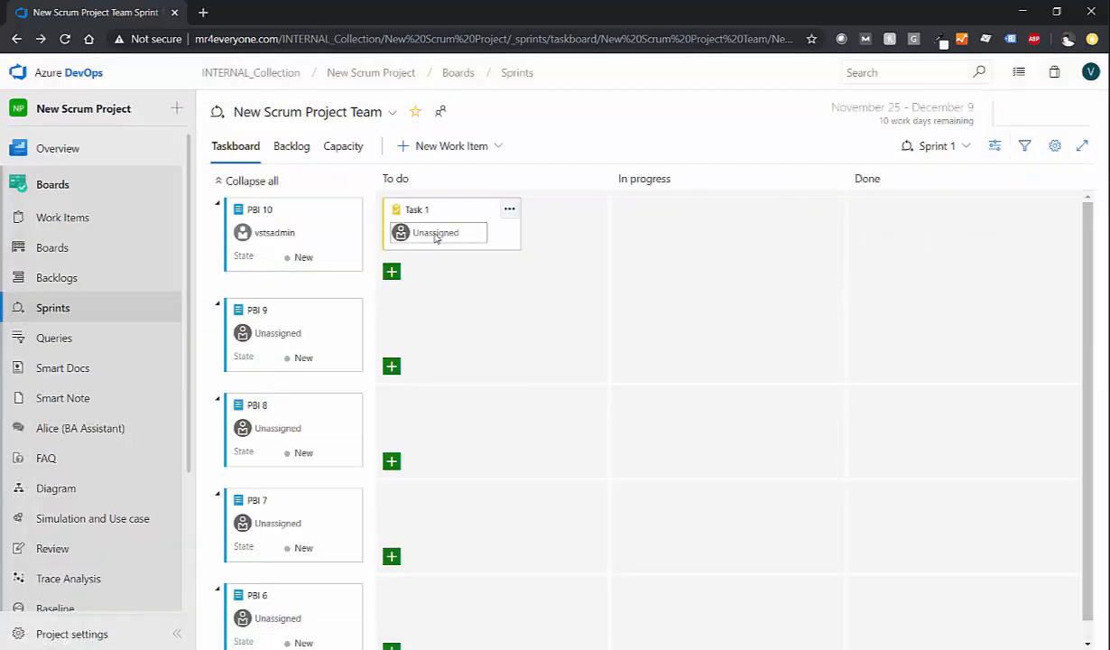
click(437, 231)
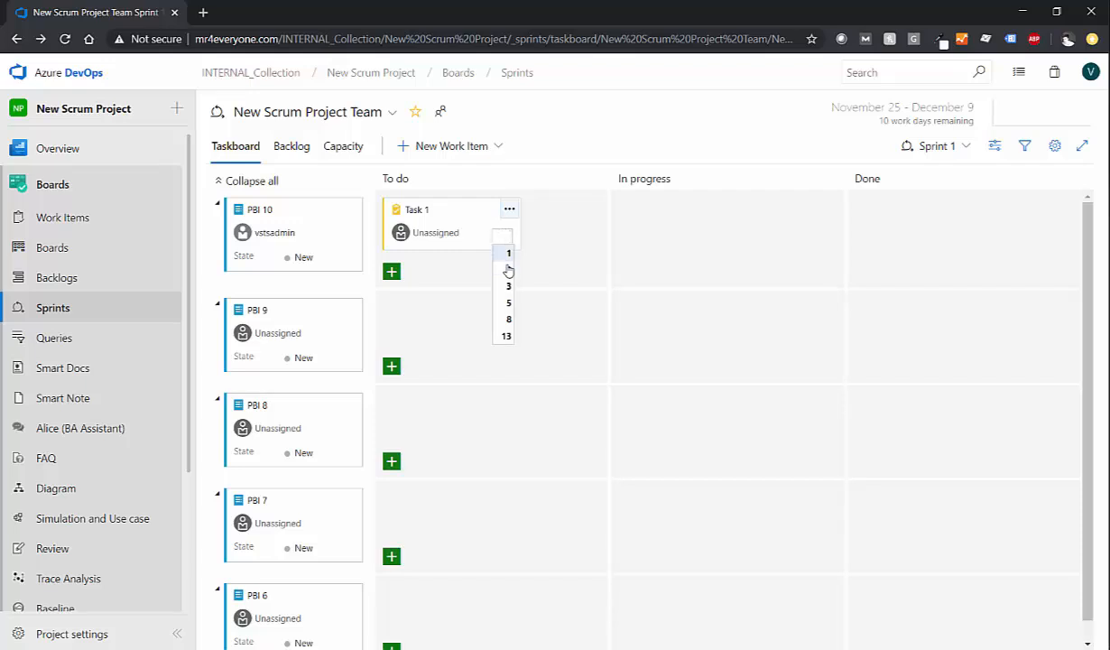
Step: Set Task 1 to 2 h remaining and add Task 2 with 3 h, rolling PBI 10 up to 5 h
click(509, 271)
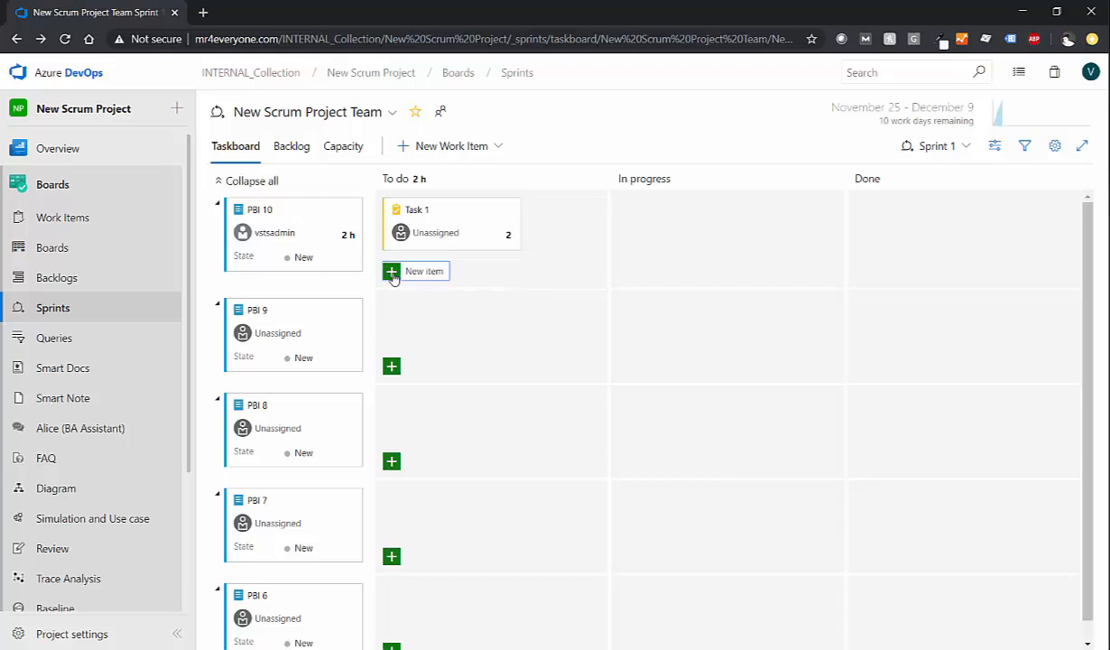
click(389, 271)
text(Task 2)
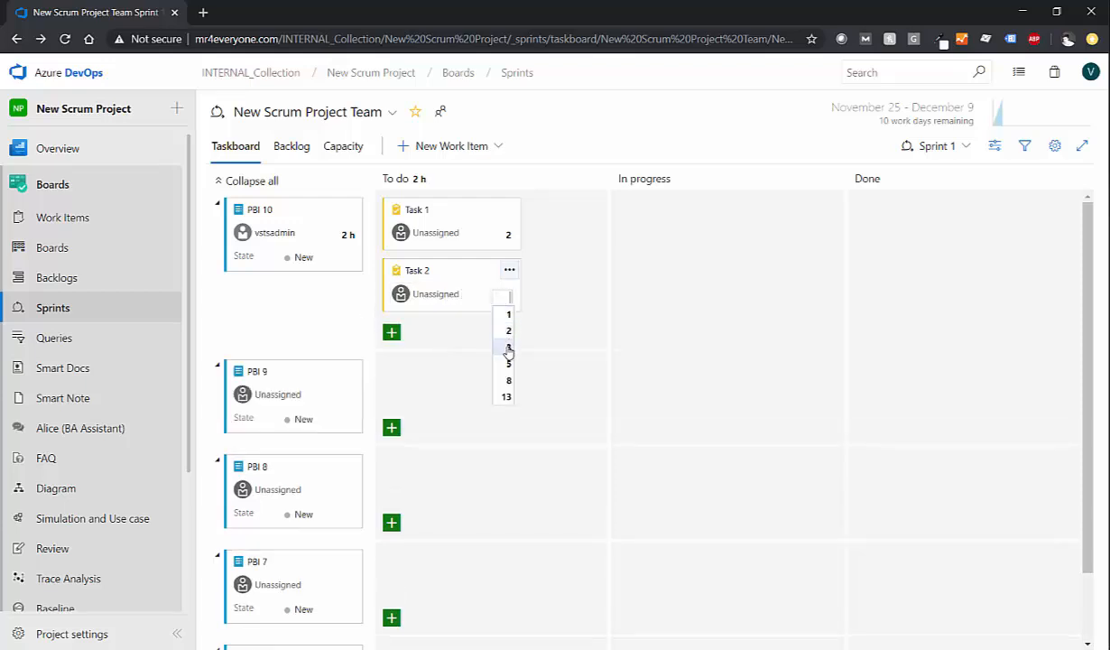
click(509, 350)
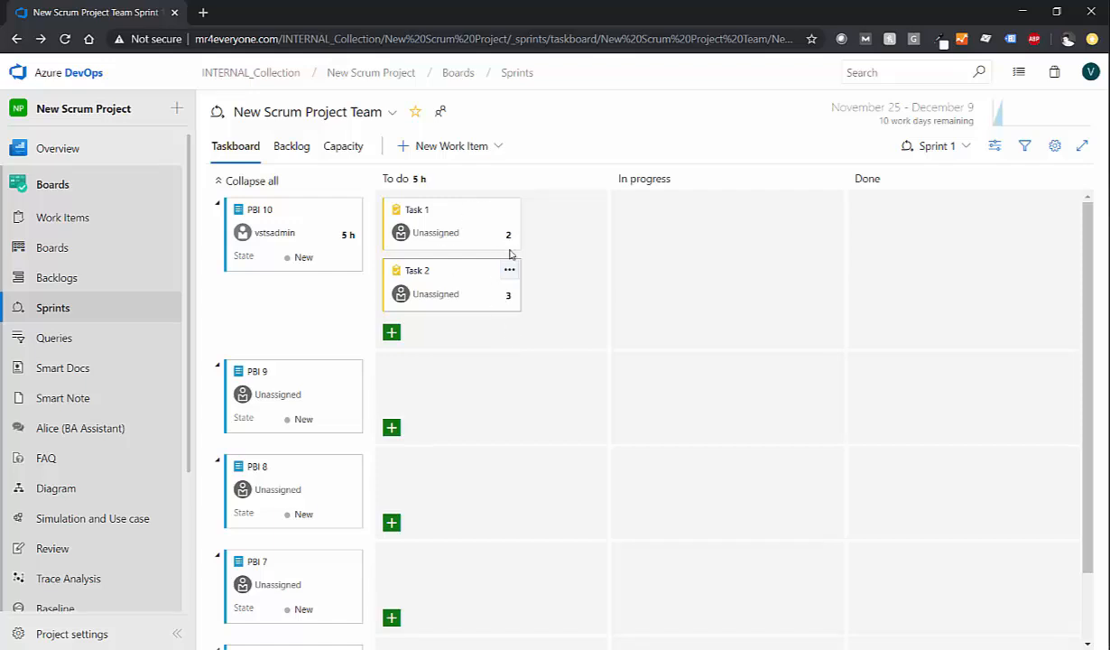
mouse_move(481, 226)
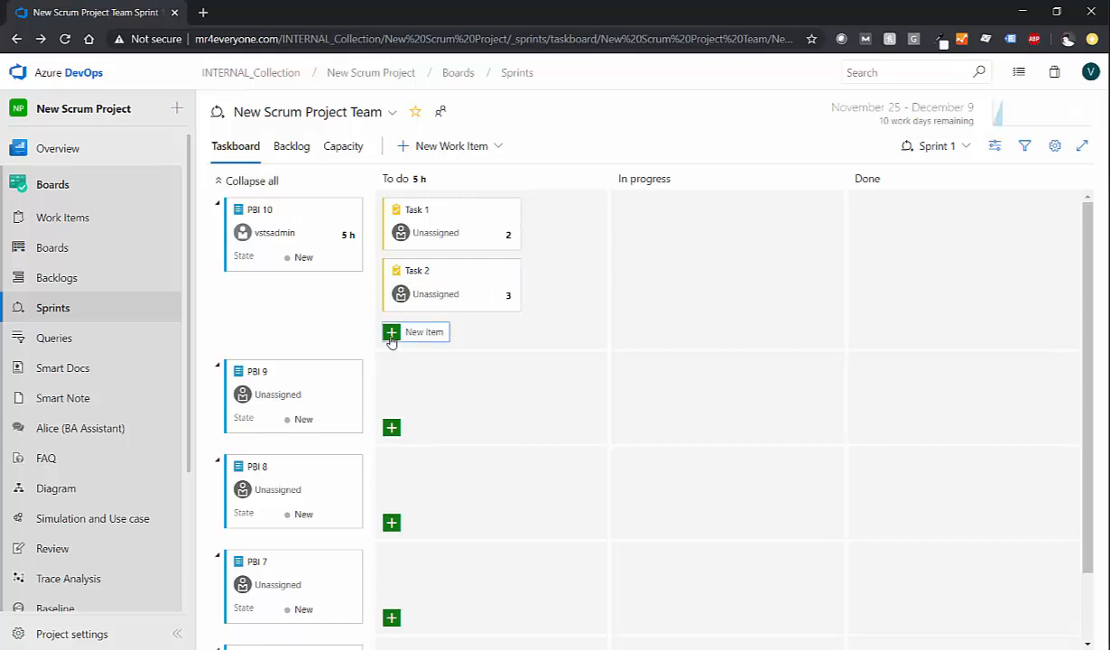
click(416, 332)
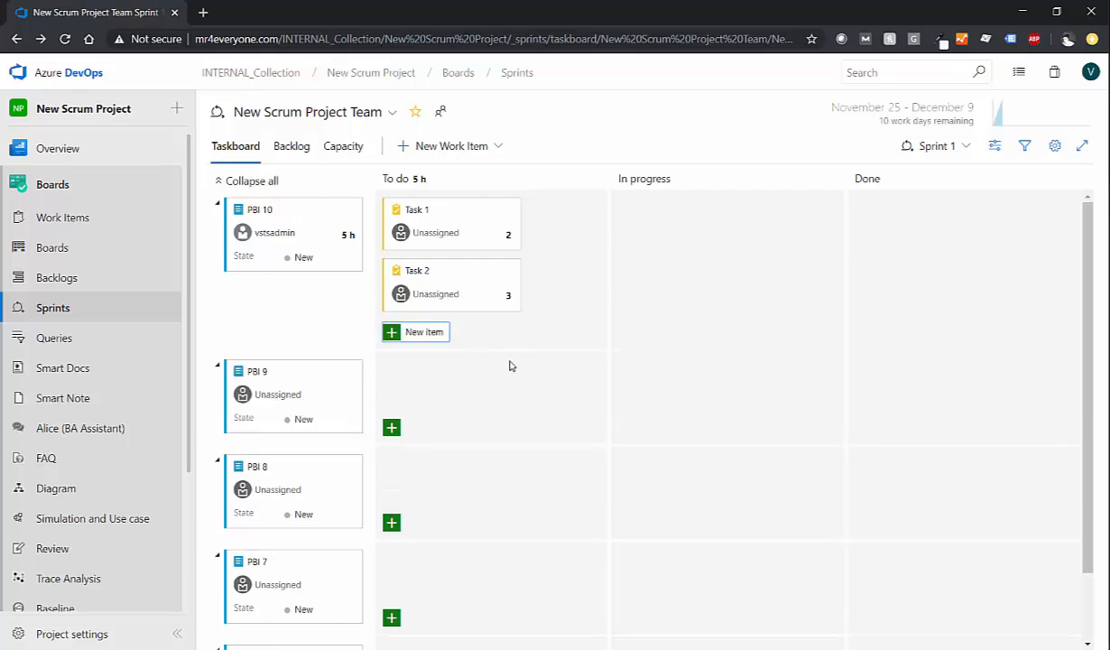
mouse_move(1068, 162)
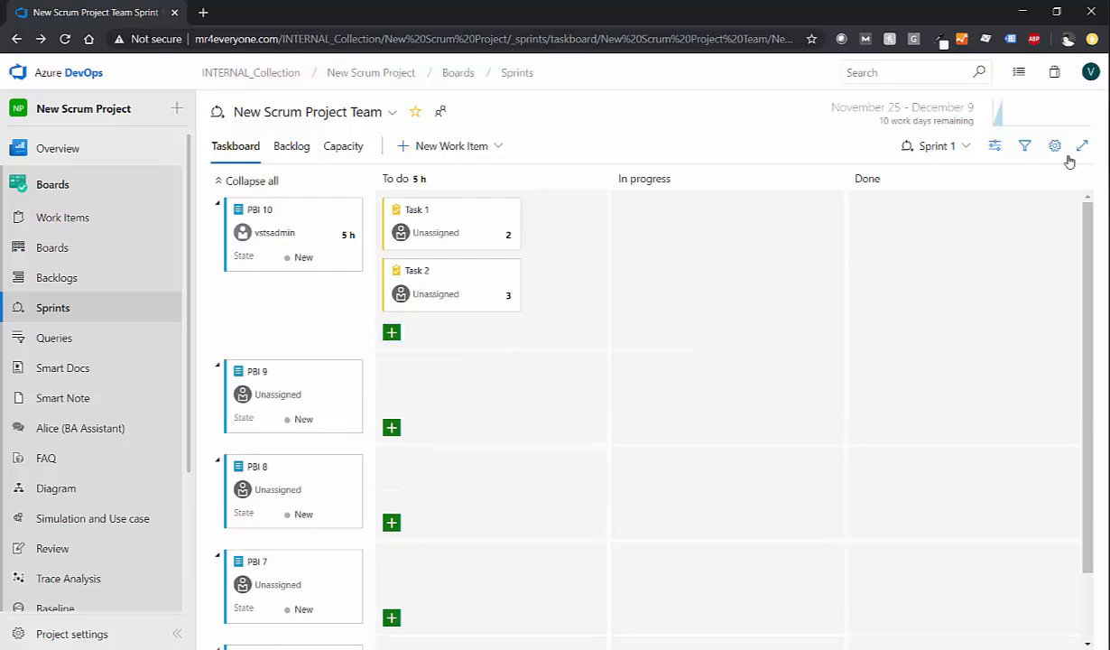
Step: In board Settings > Working with bugs, choose 'Bugs are managed with tasks' and save
click(1054, 145)
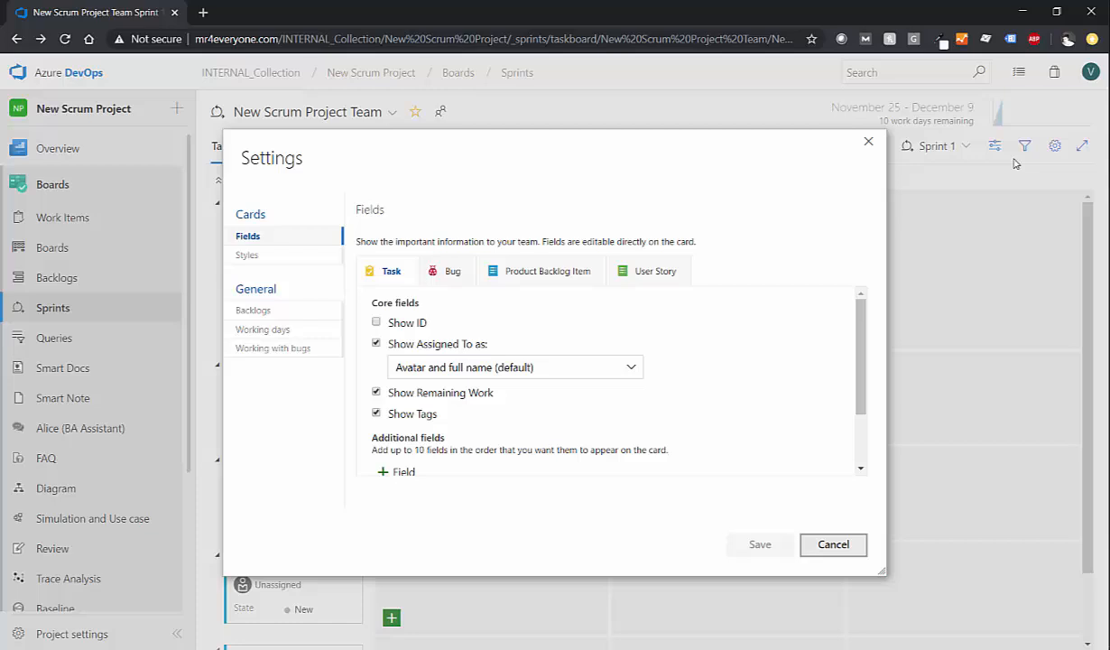
click(451, 271)
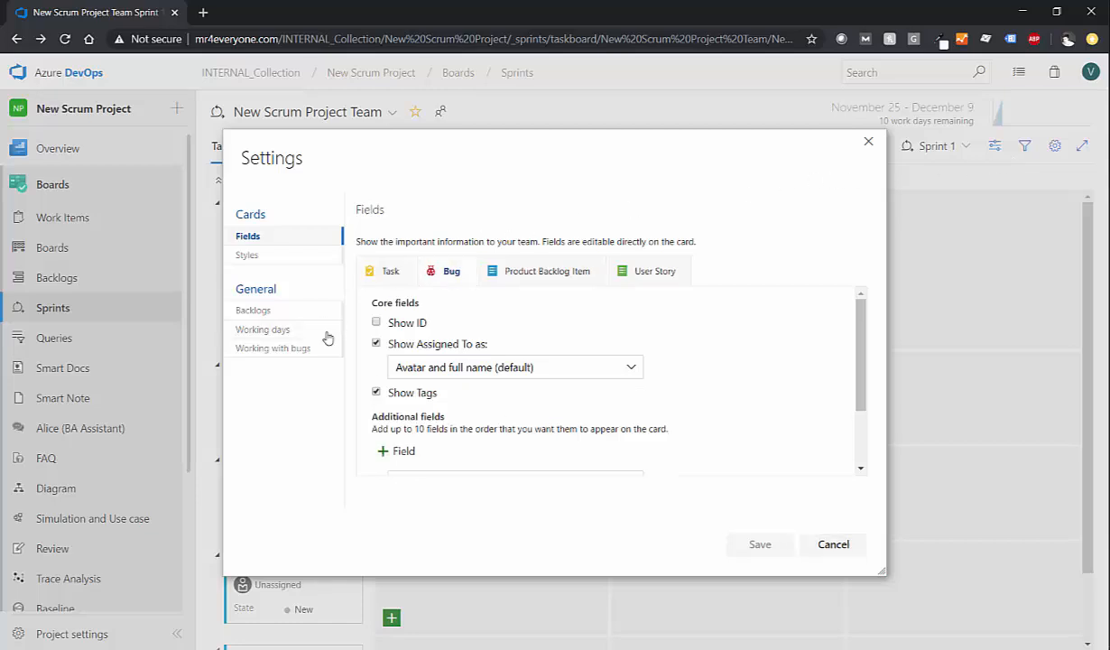
click(274, 347)
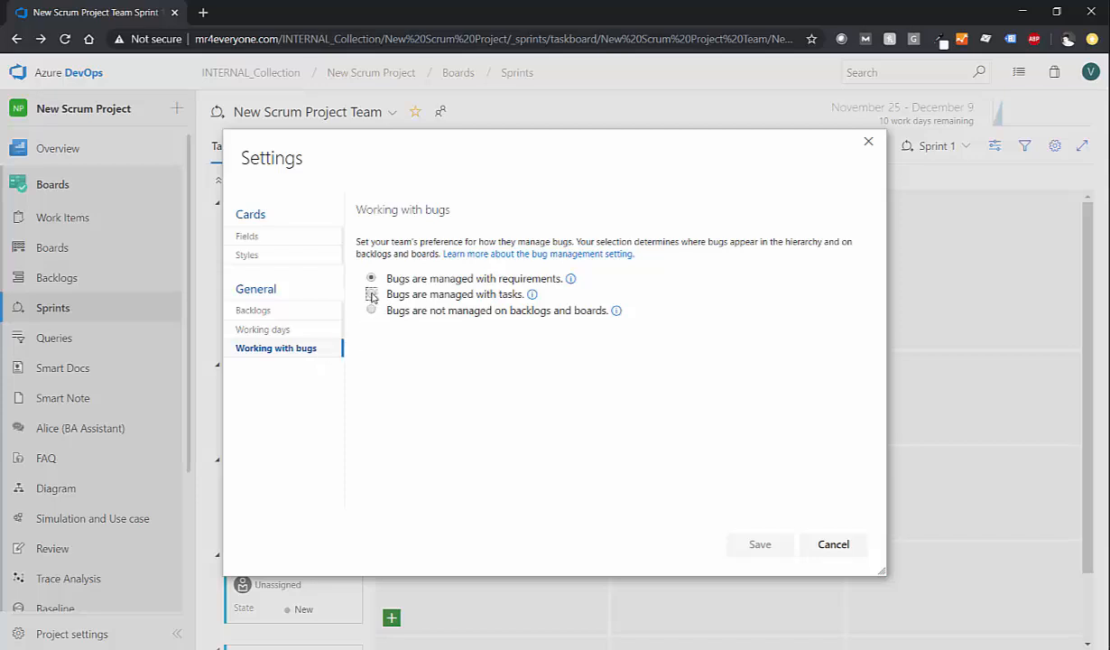
click(758, 545)
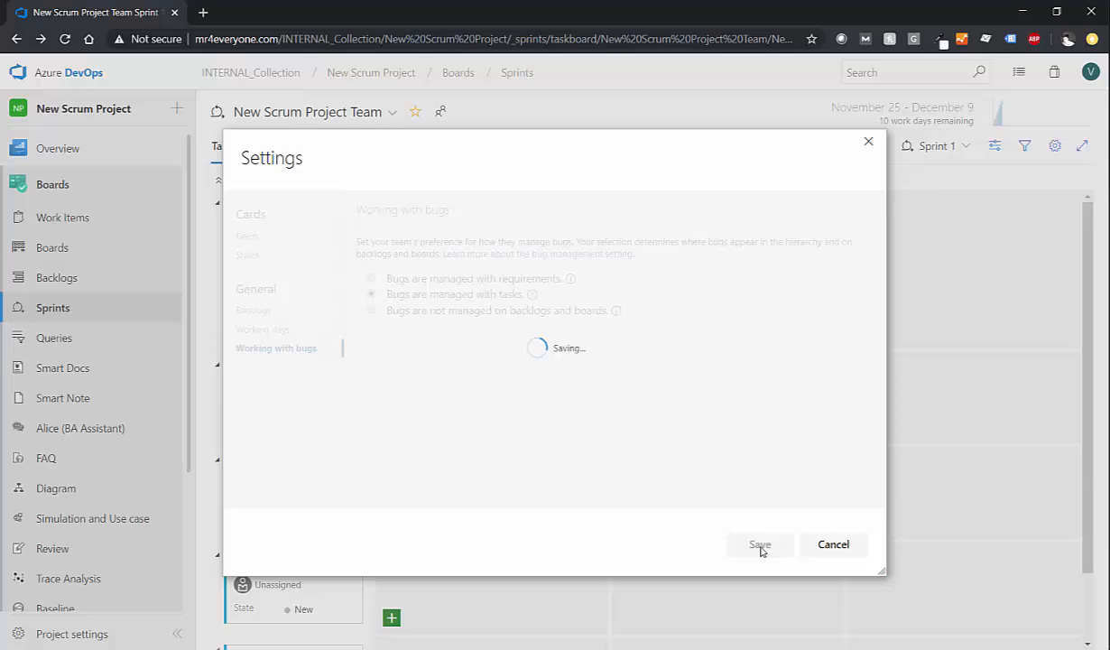
click(759, 545)
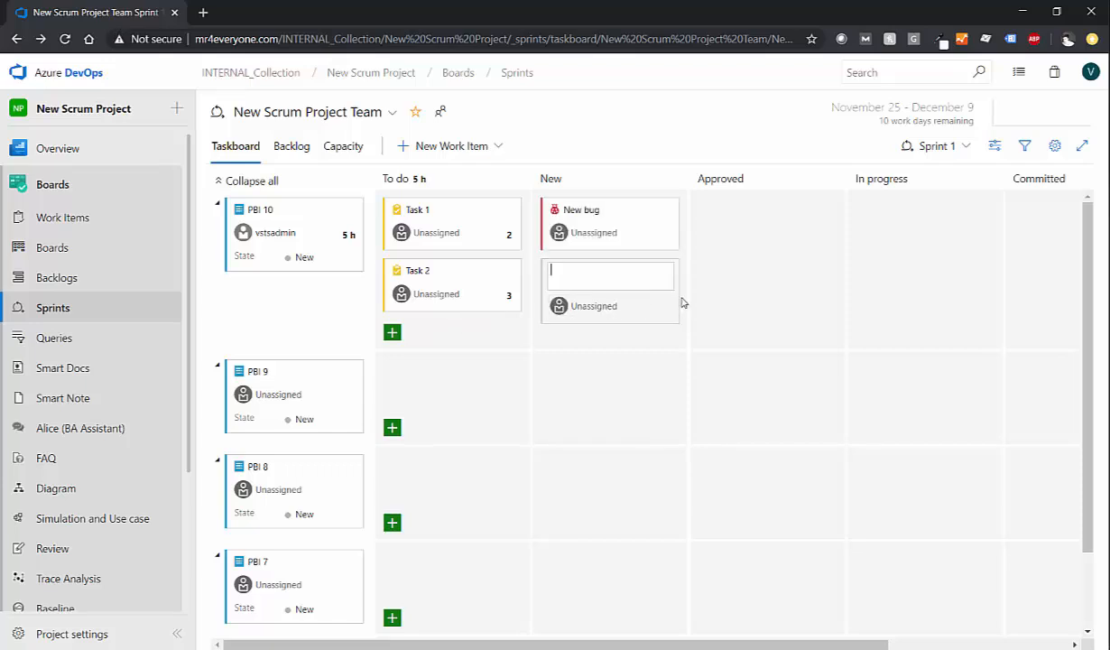
Step: Discard the blank card and move New bug into the Approved column of PBI 10's row
click(594, 231)
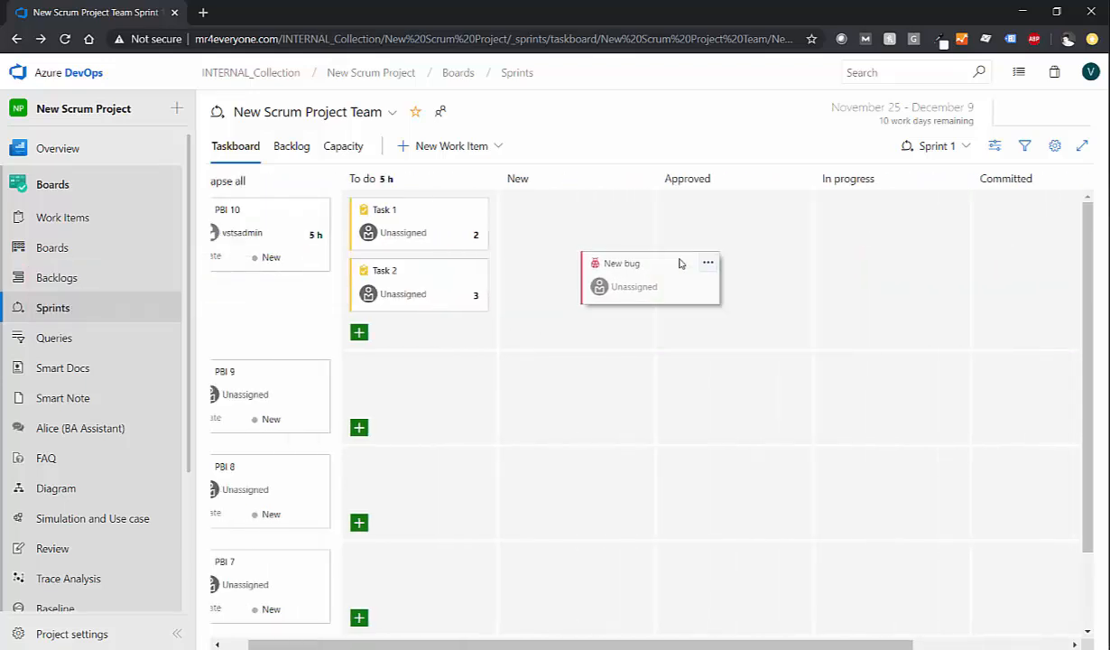
drag(622, 274, 731, 220)
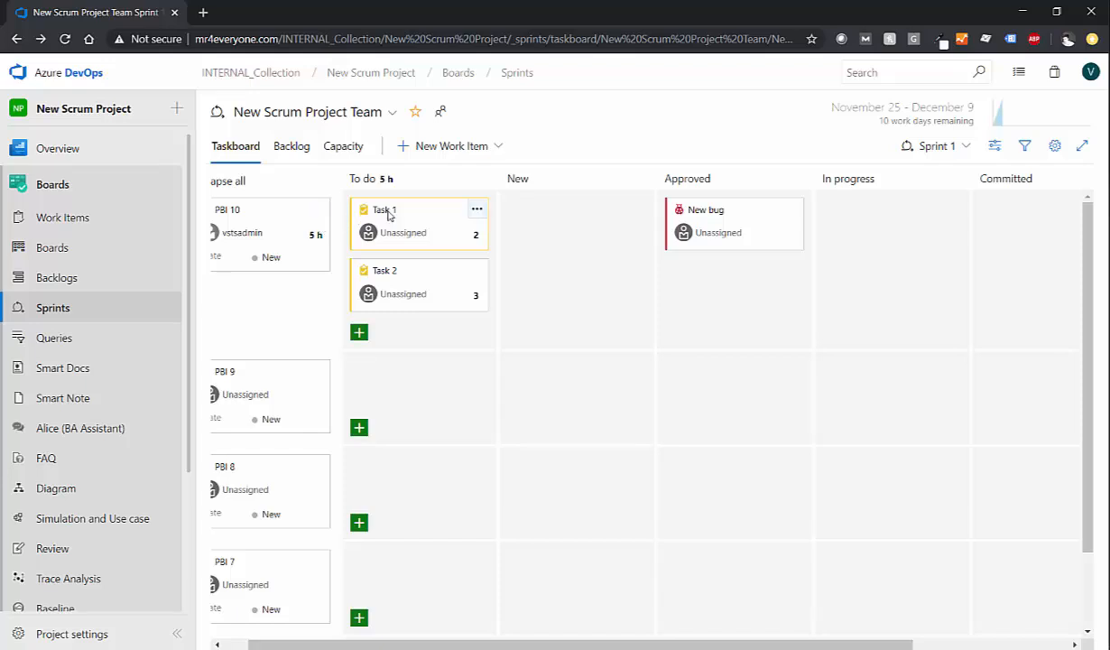
mouse_move(382, 210)
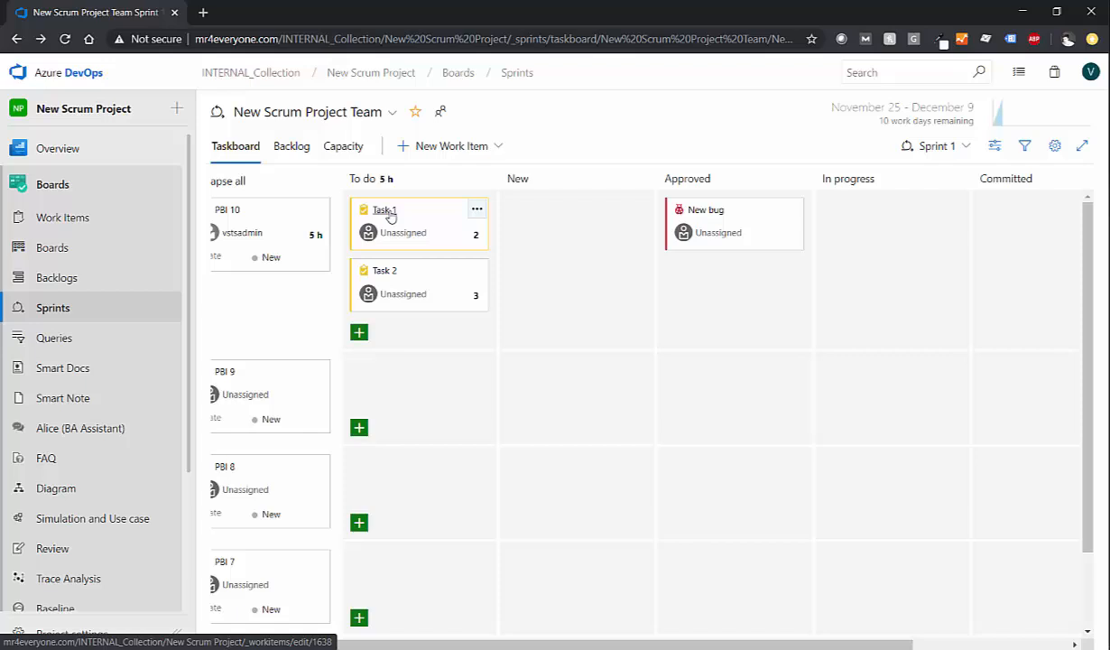
Step: From Task 1's details, browse the Add link types and cancel without linking
click(387, 209)
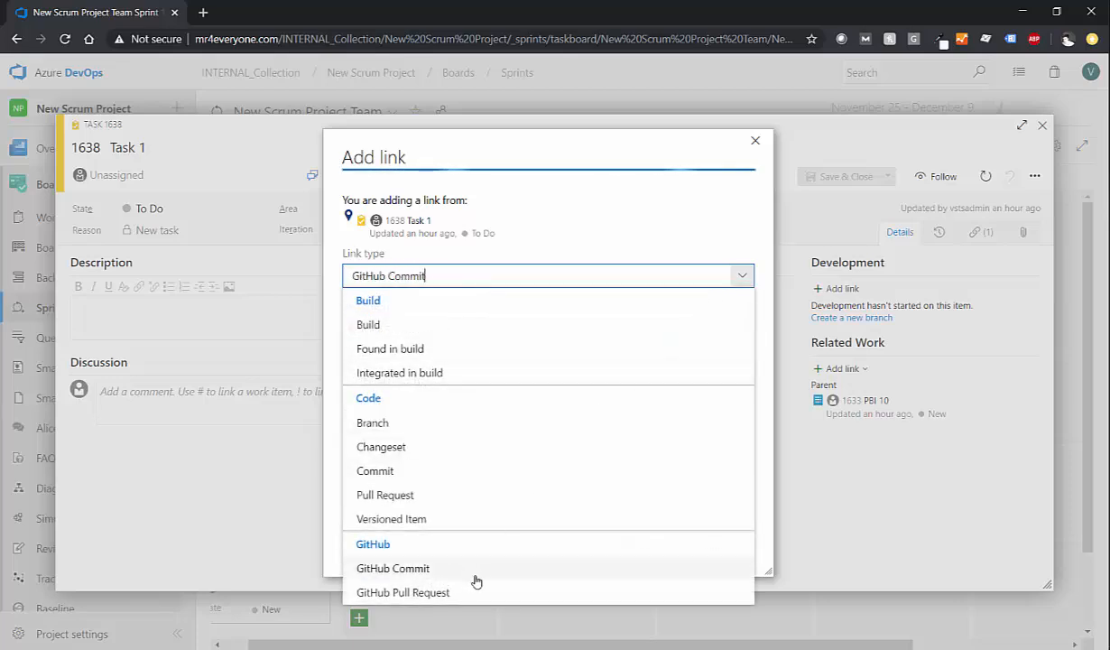
click(387, 494)
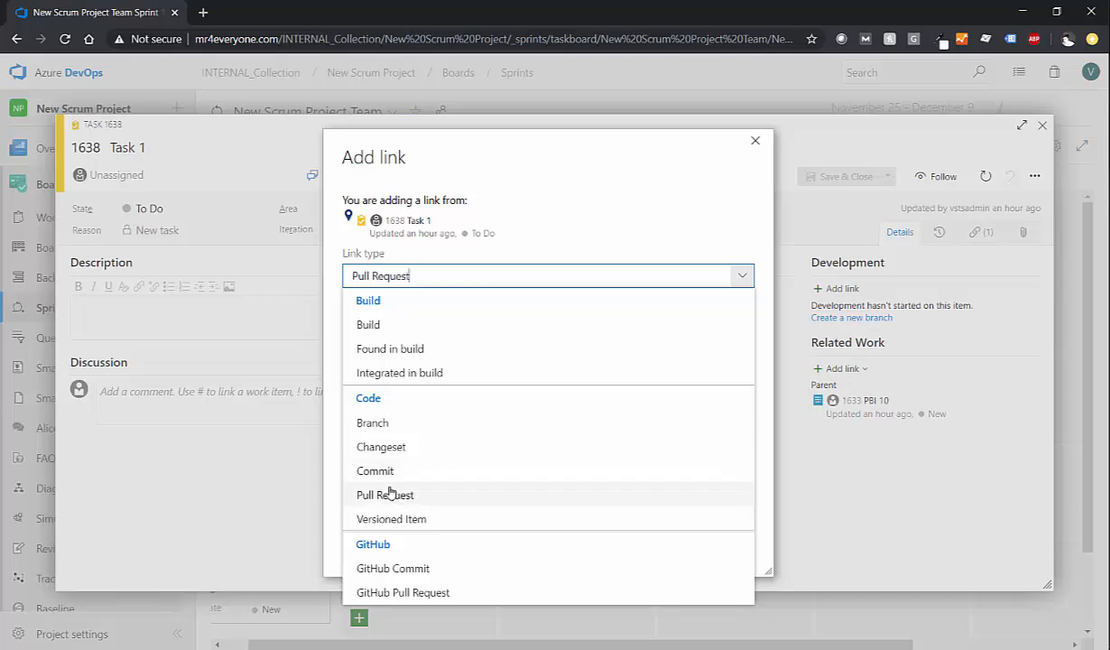
click(381, 446)
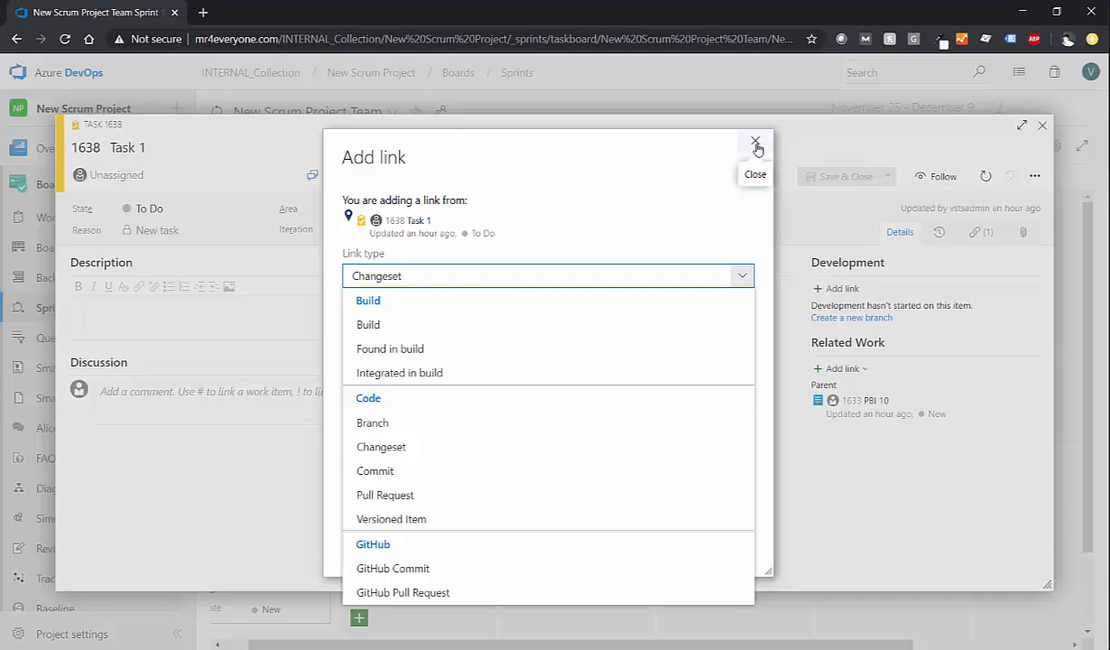
click(756, 142)
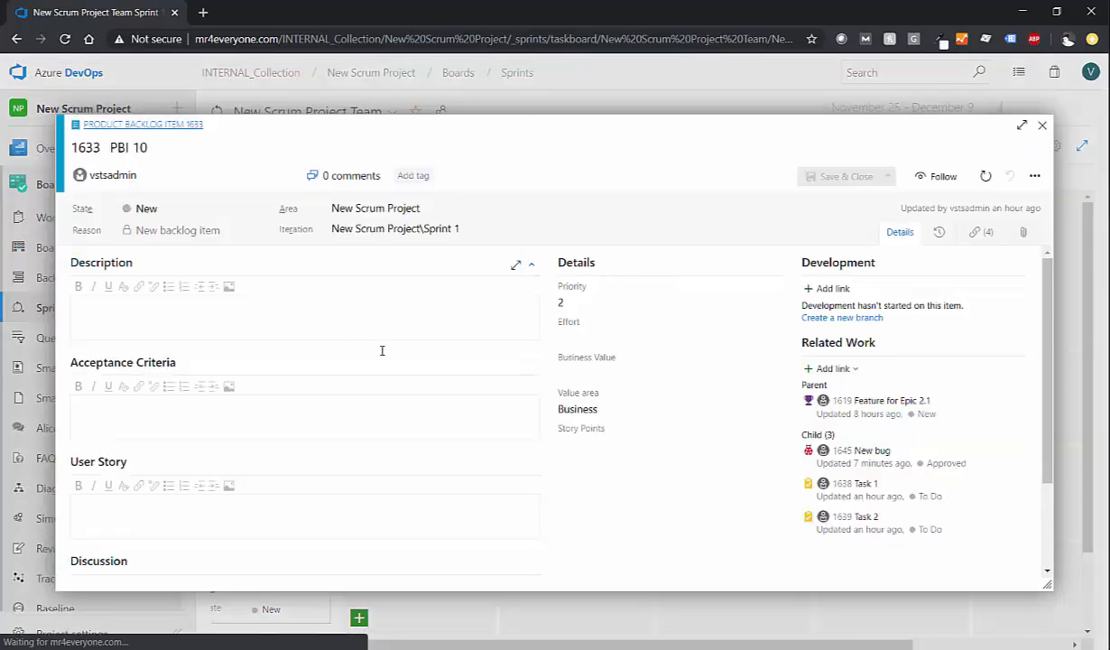
Step: From PBI 10's Links tab, create a linked new Test Case titled 'New Test CAse'
click(980, 231)
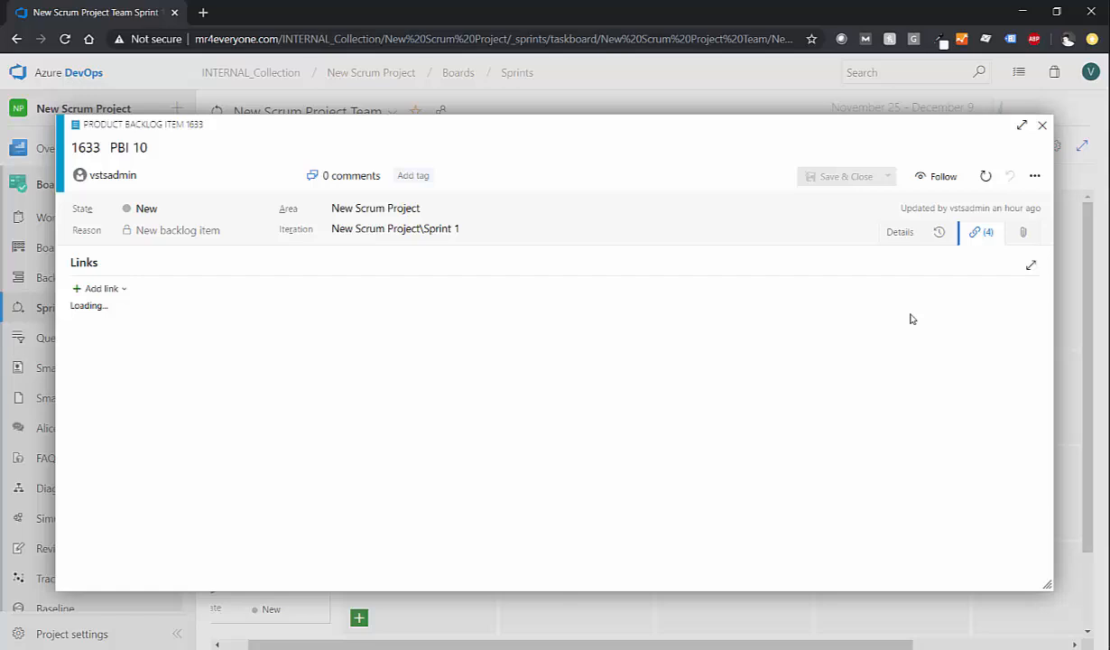
click(101, 289)
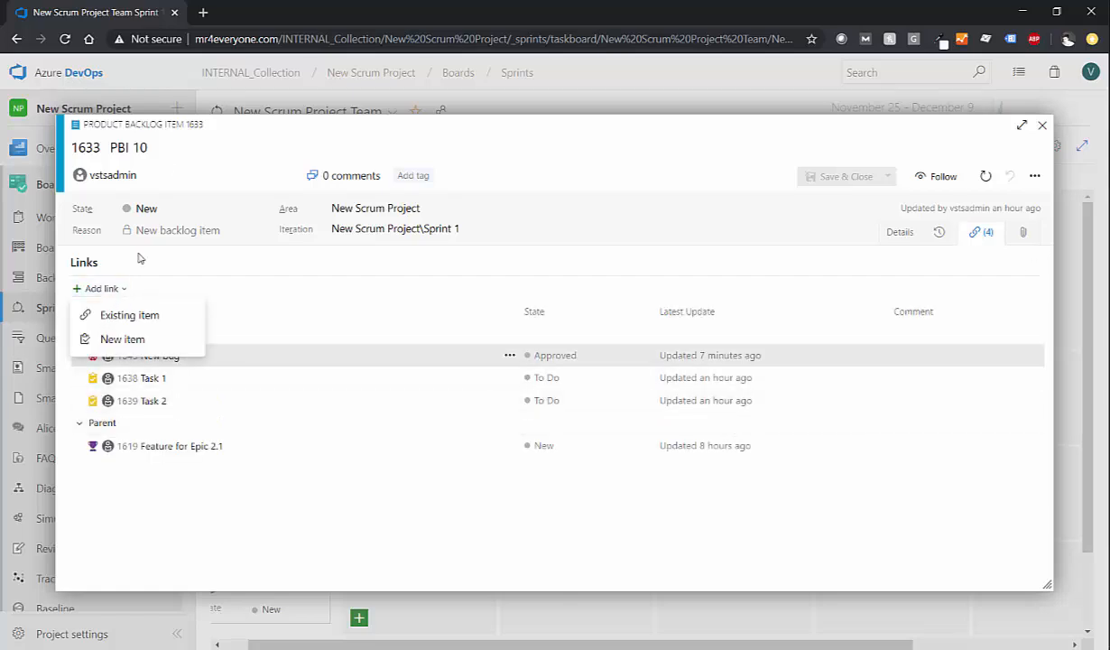
mouse_move(122, 339)
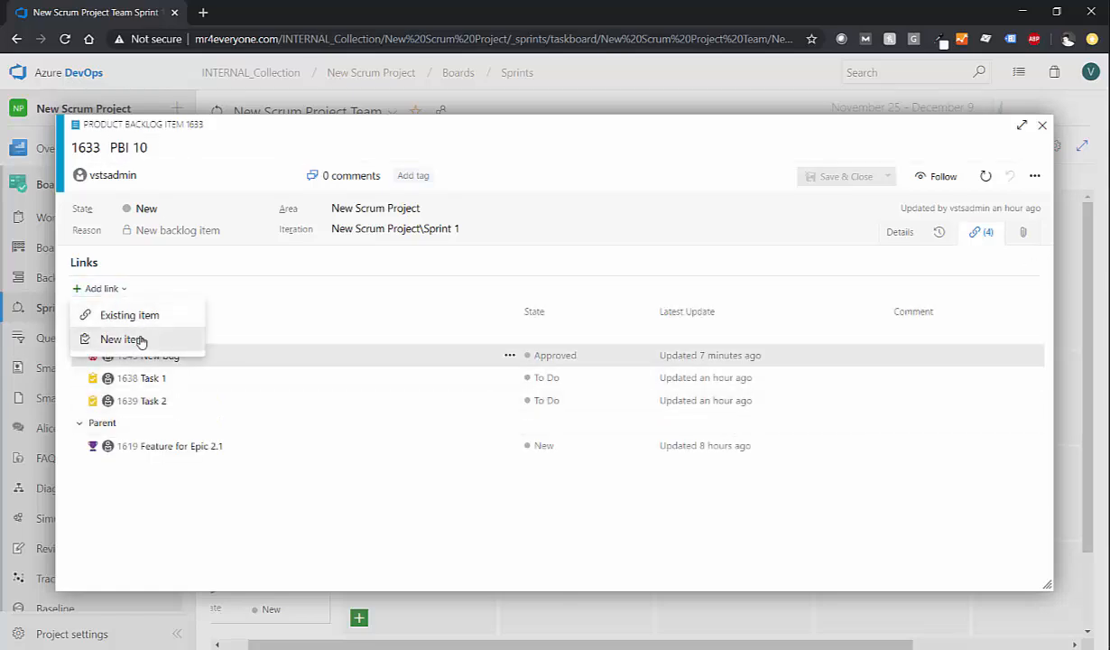
click(117, 339)
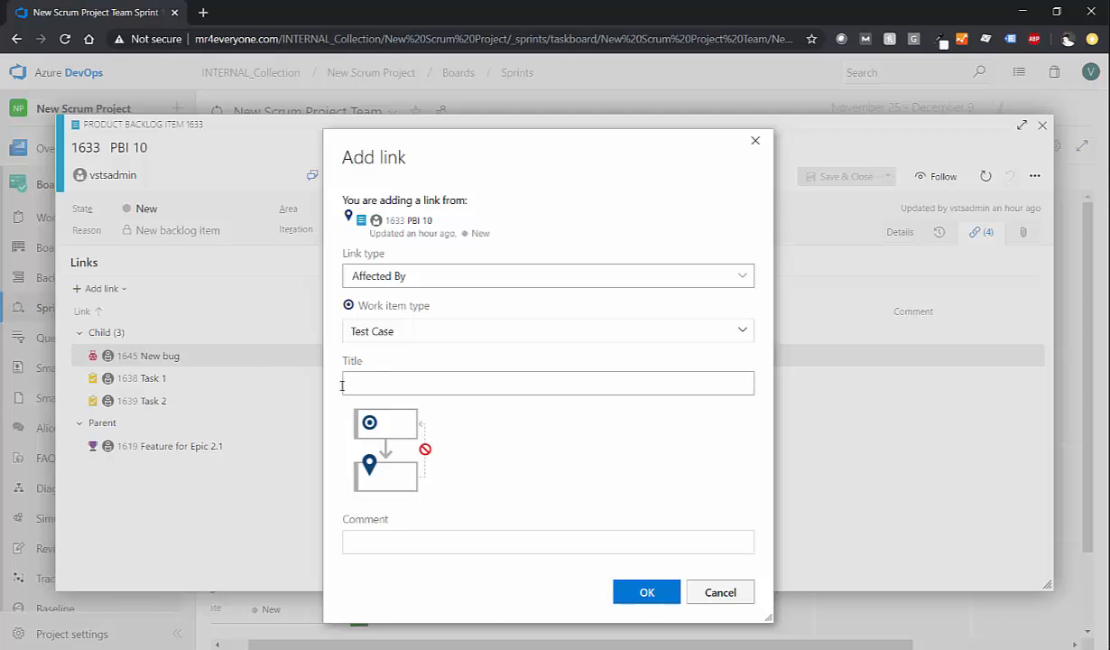
click(549, 382)
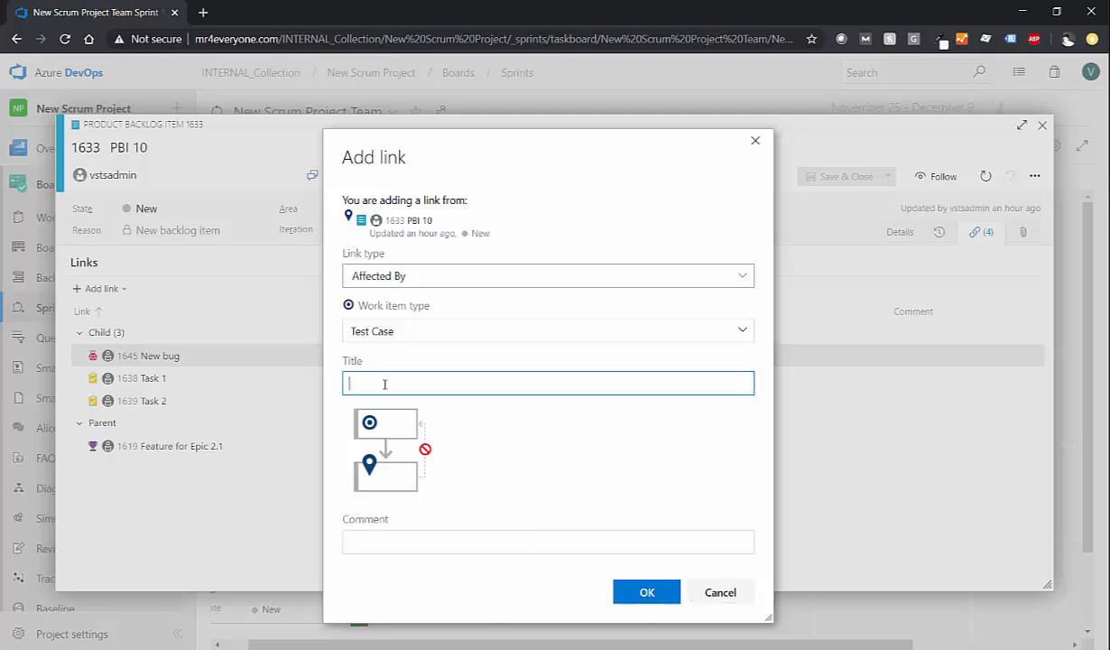
text(New Test CAse)
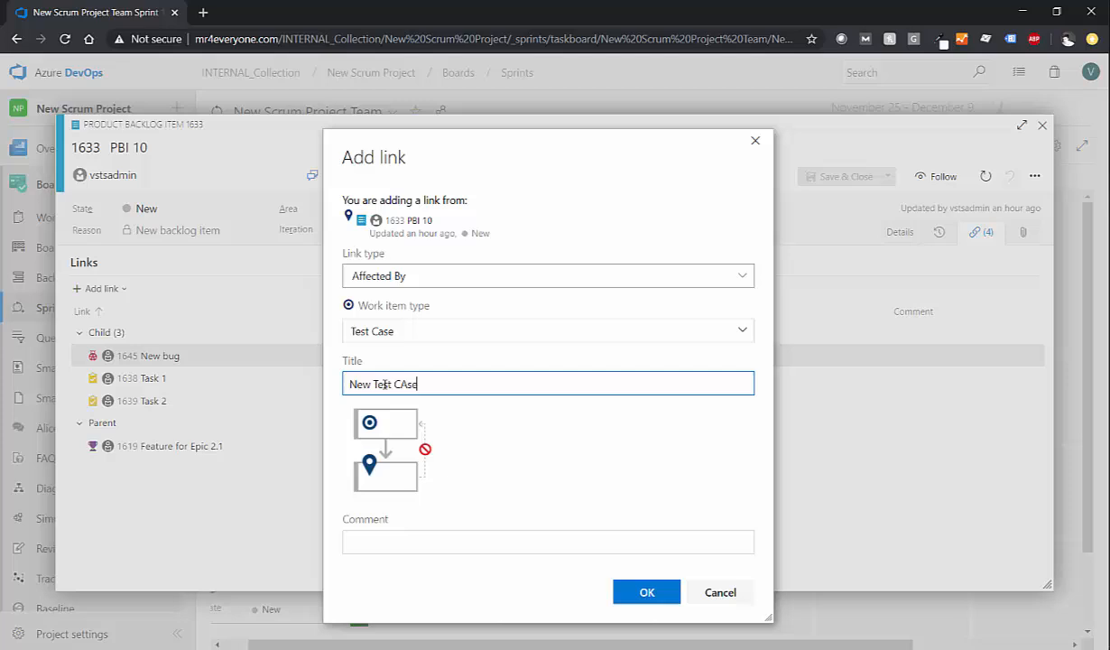
click(646, 592)
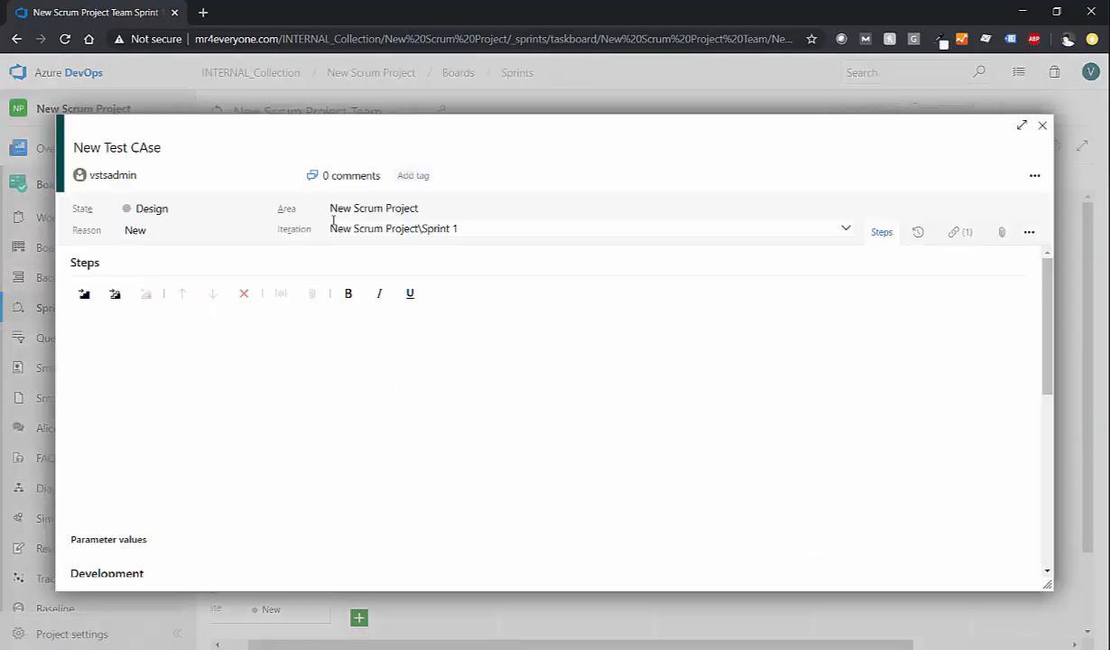